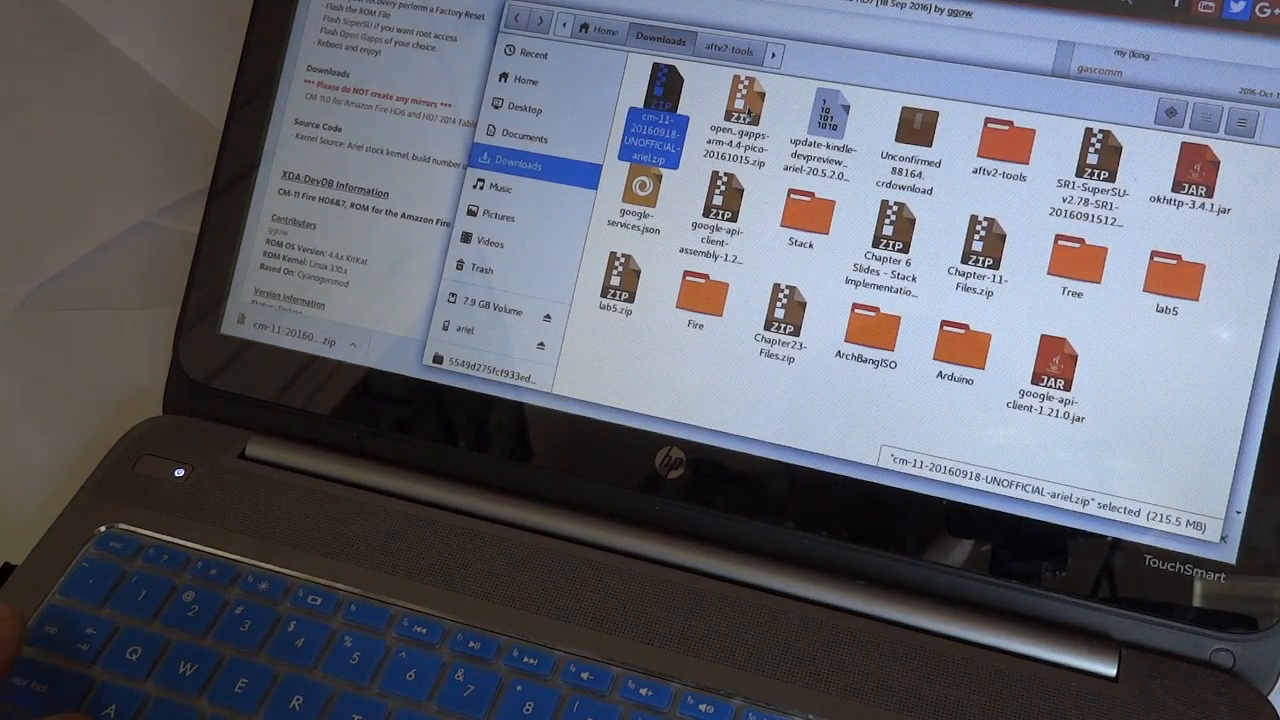
Select the cm-11 zip in Downloads, then open the ariel tablet's Internal Storage
{"action": "left_click", "coordinate": [739, 125]}
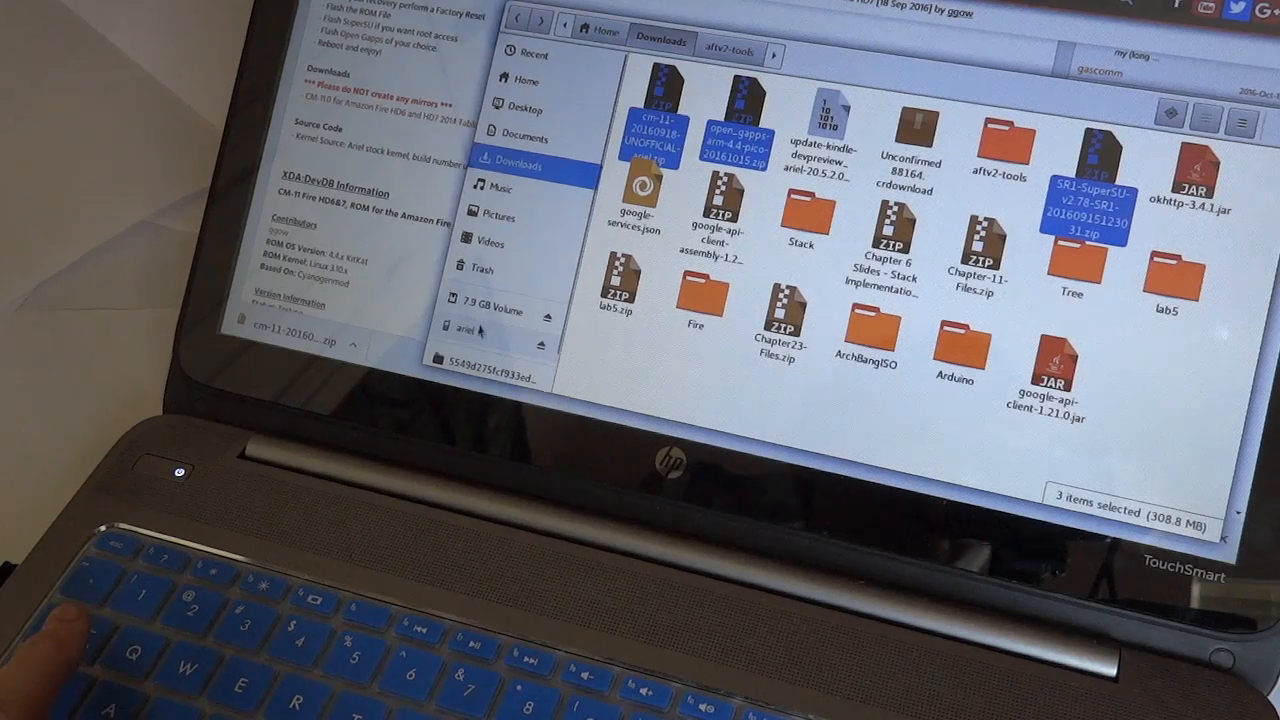
{"action": "left_click", "coordinate": [464, 330]}
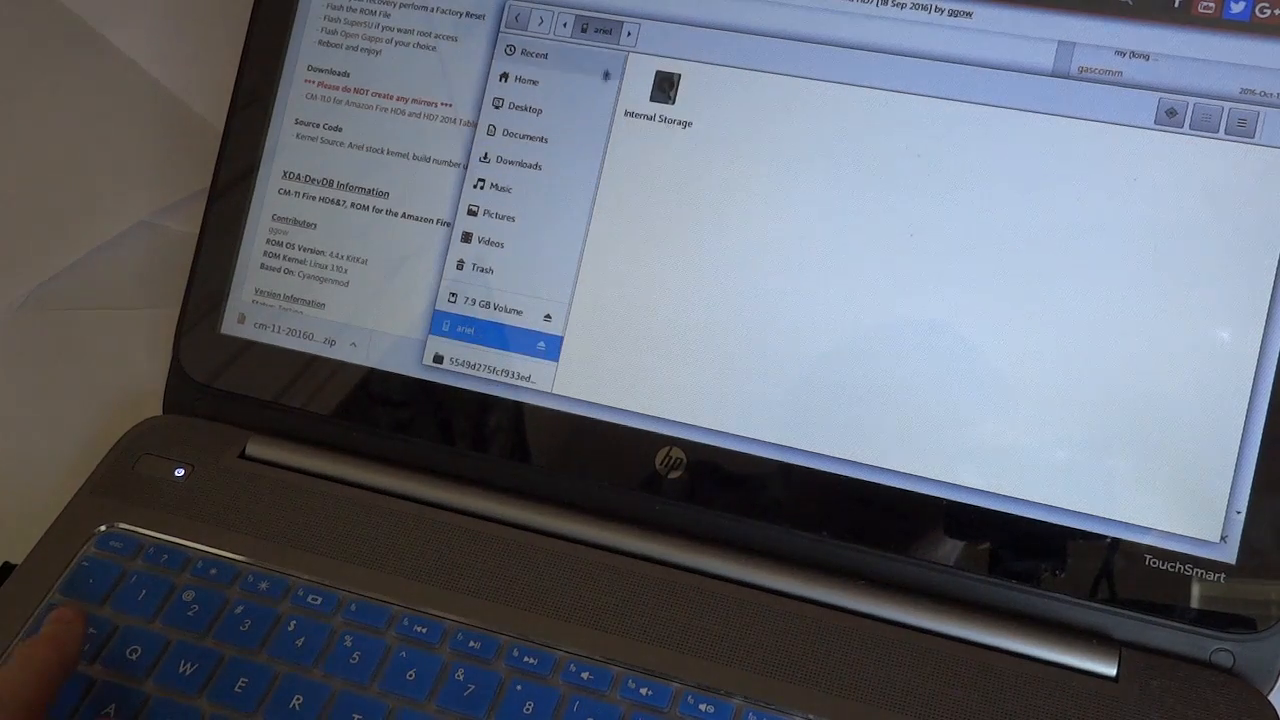
{"action": "double_click", "coordinate": [658, 90]}
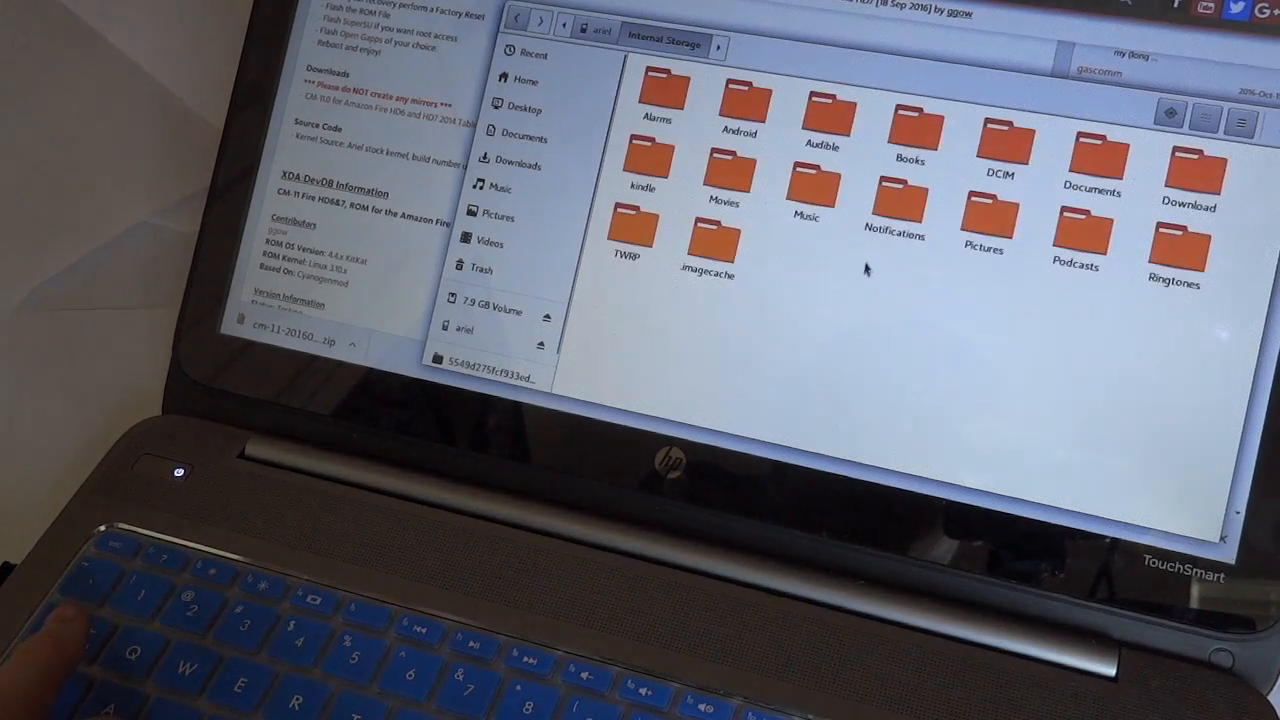
{"action": "mouse_move", "coordinate": [1001, 375]}
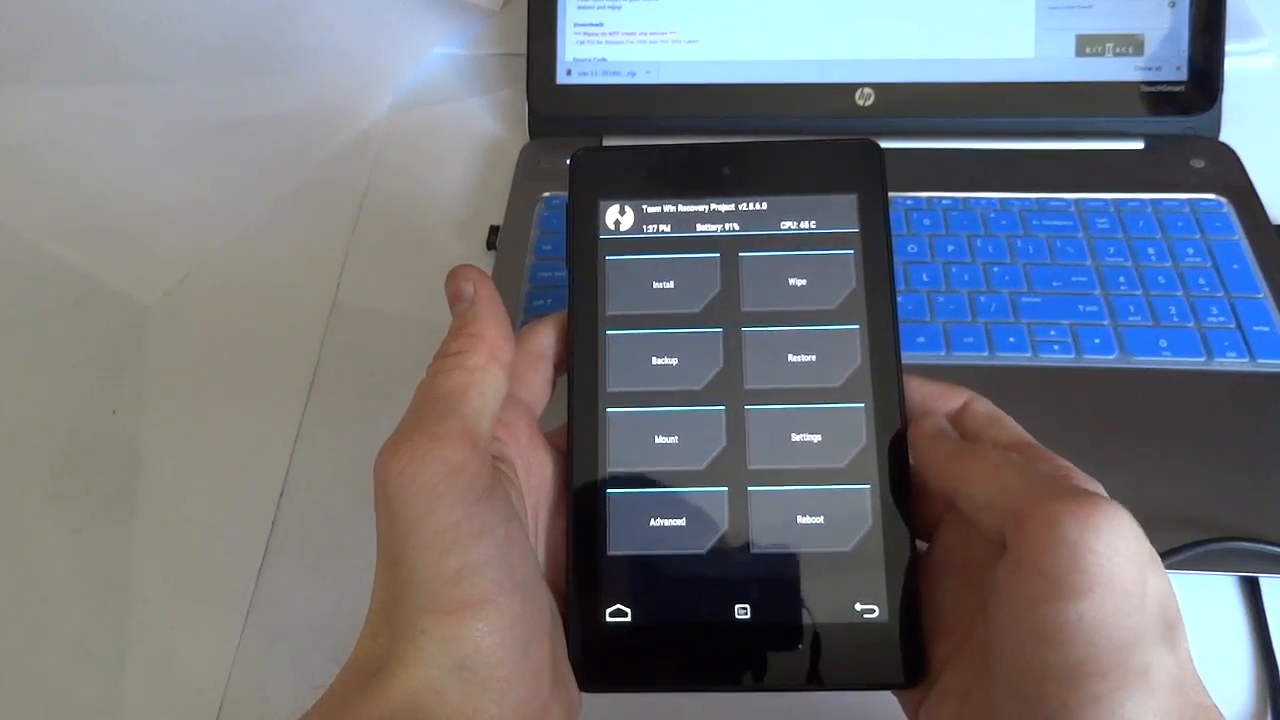
{"action": "left_click", "coordinate": [663, 358]}
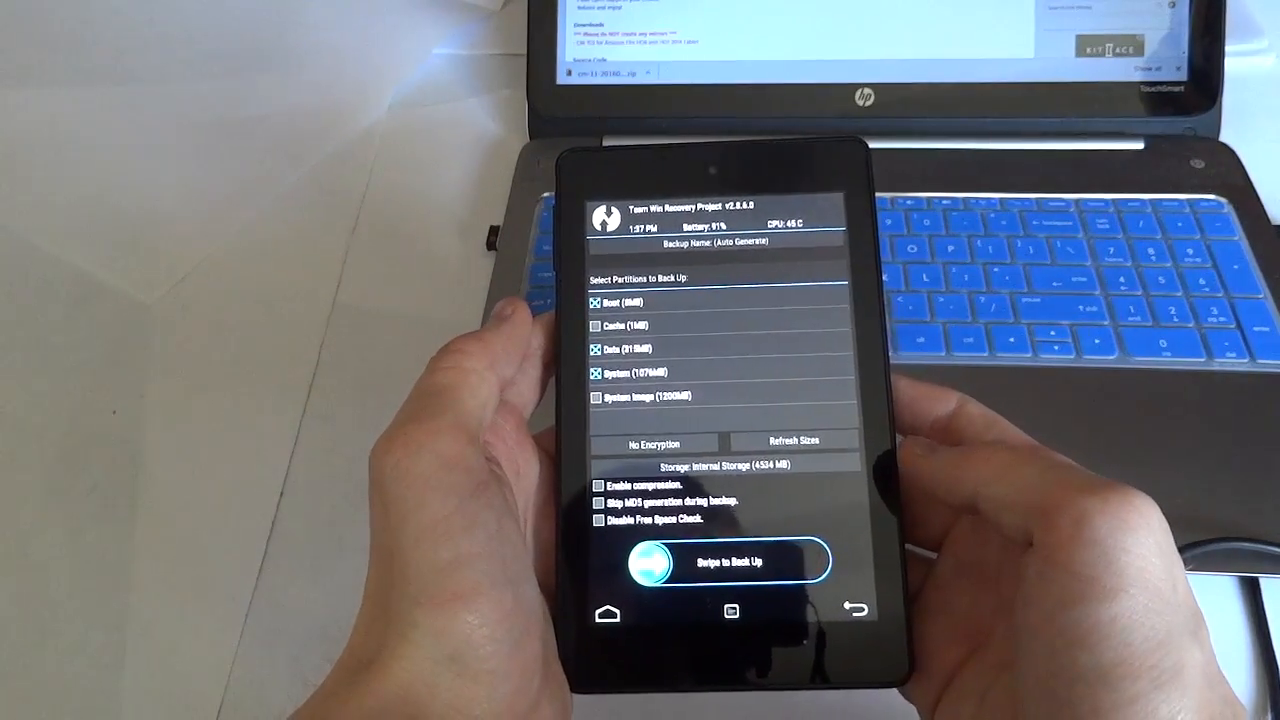
{"action": "left_click", "coordinate": [853, 609]}
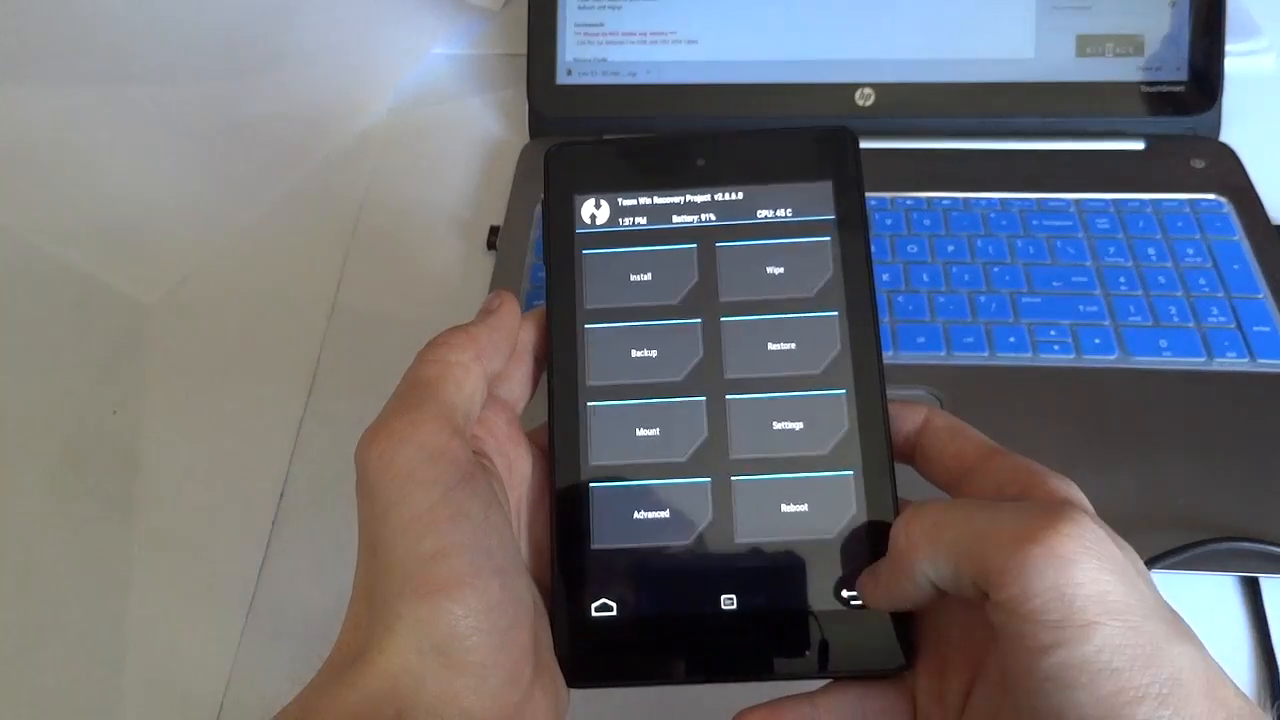
{"action": "left_click", "coordinate": [775, 271]}
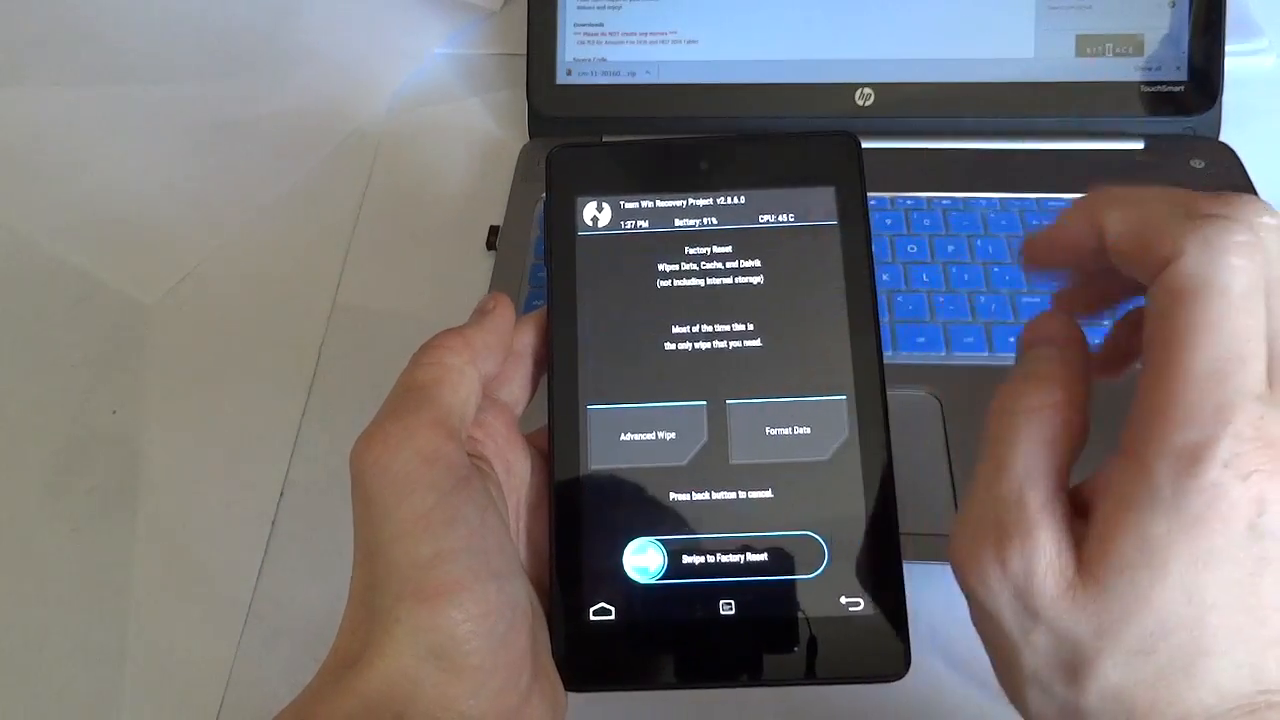
{"action": "left_click", "coordinate": [648, 434]}
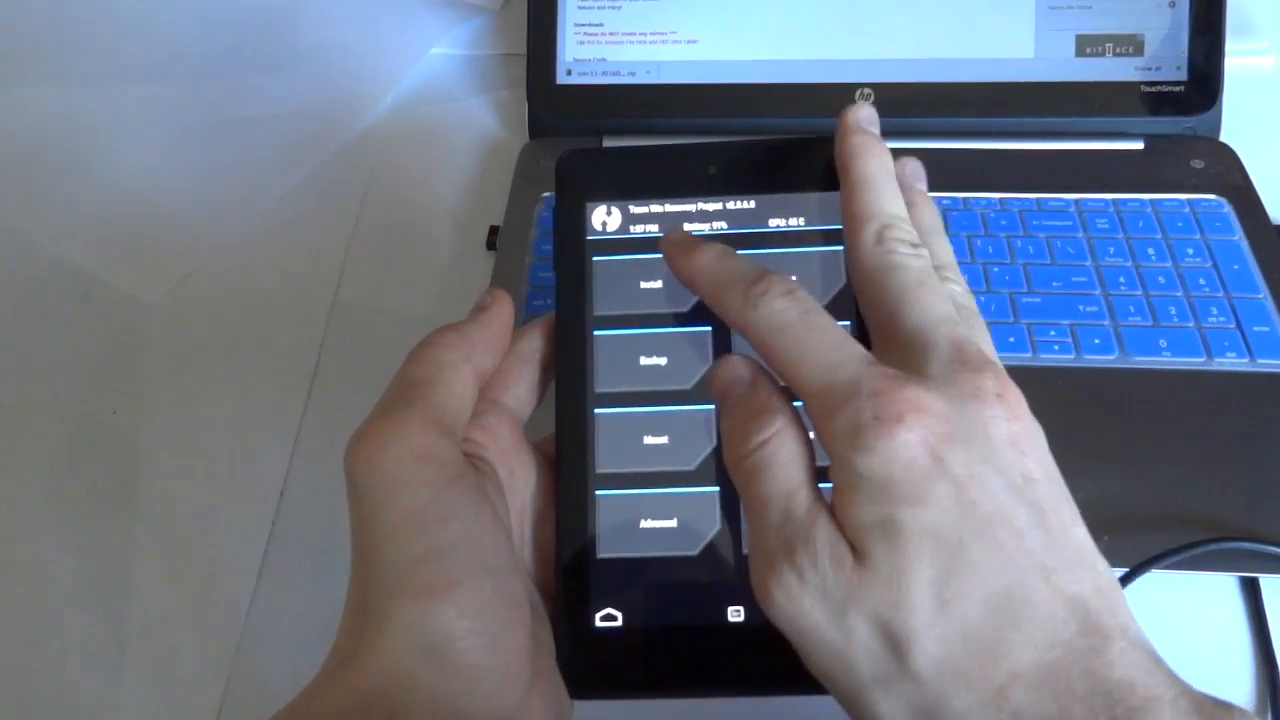
Flash the cm-11 zip in TWRP until it reports Successful, then return to the zip picker
{"action": "left_click", "coordinate": [653, 285]}
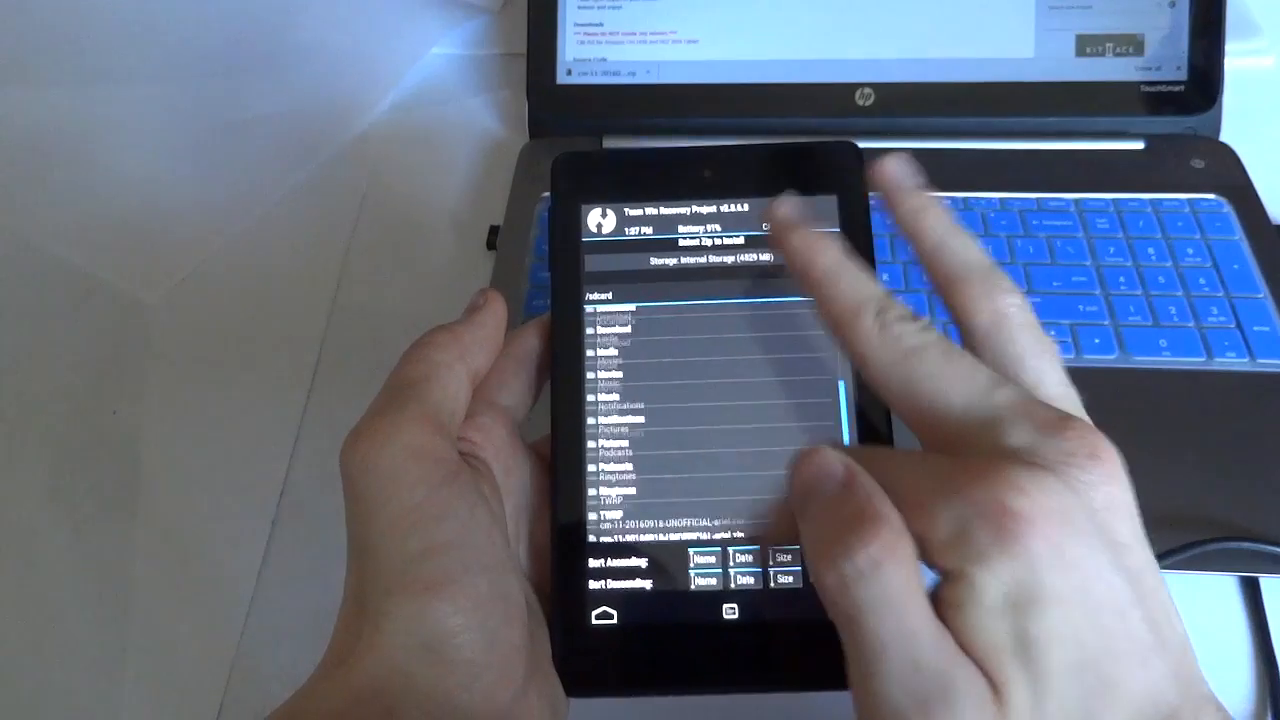
{"action": "scroll", "scroll_direction": "down", "scroll_amount": 3}
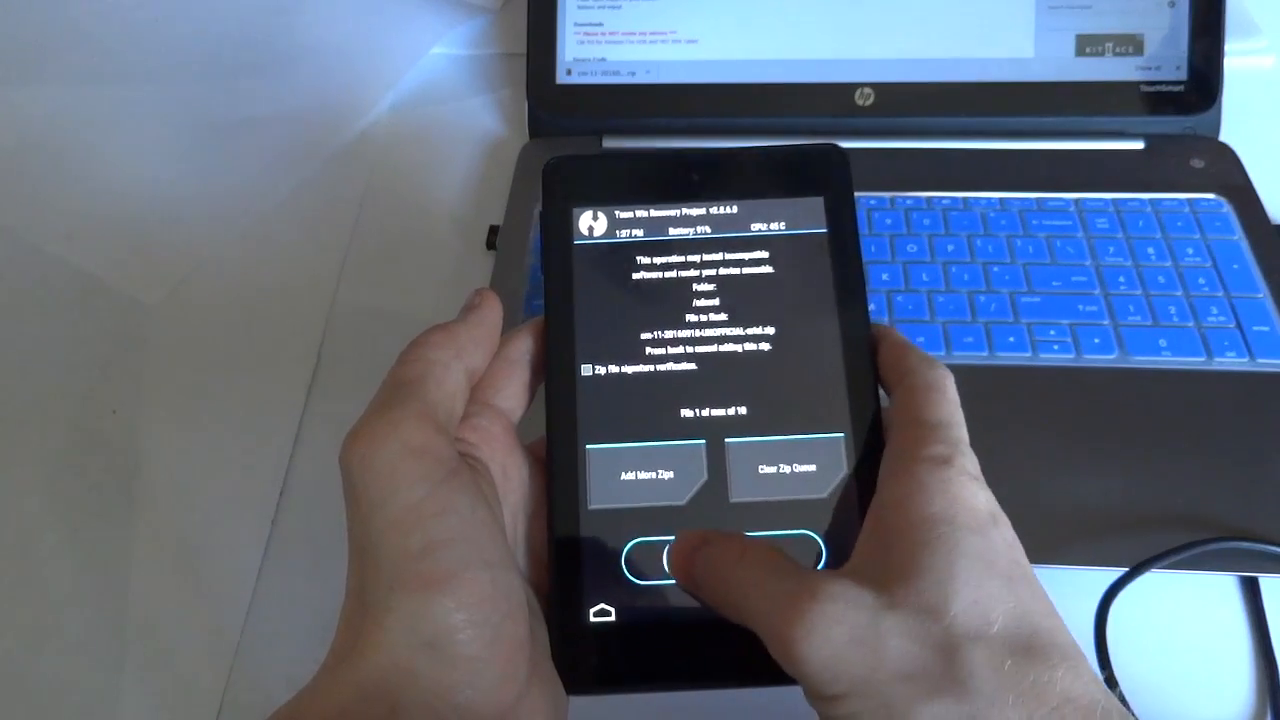
{"action": "left_click_drag", "start_coordinate": [665, 558], "coordinate": [810, 558]}
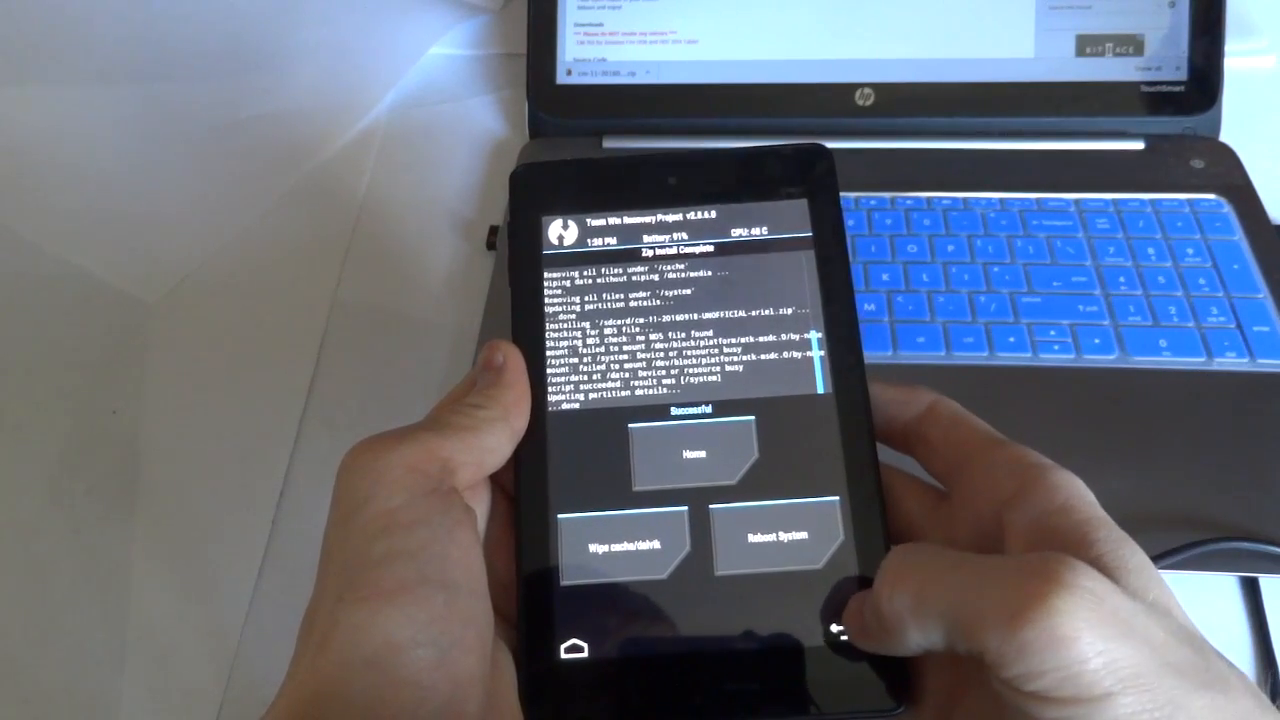
{"action": "left_click", "coordinate": [694, 453]}
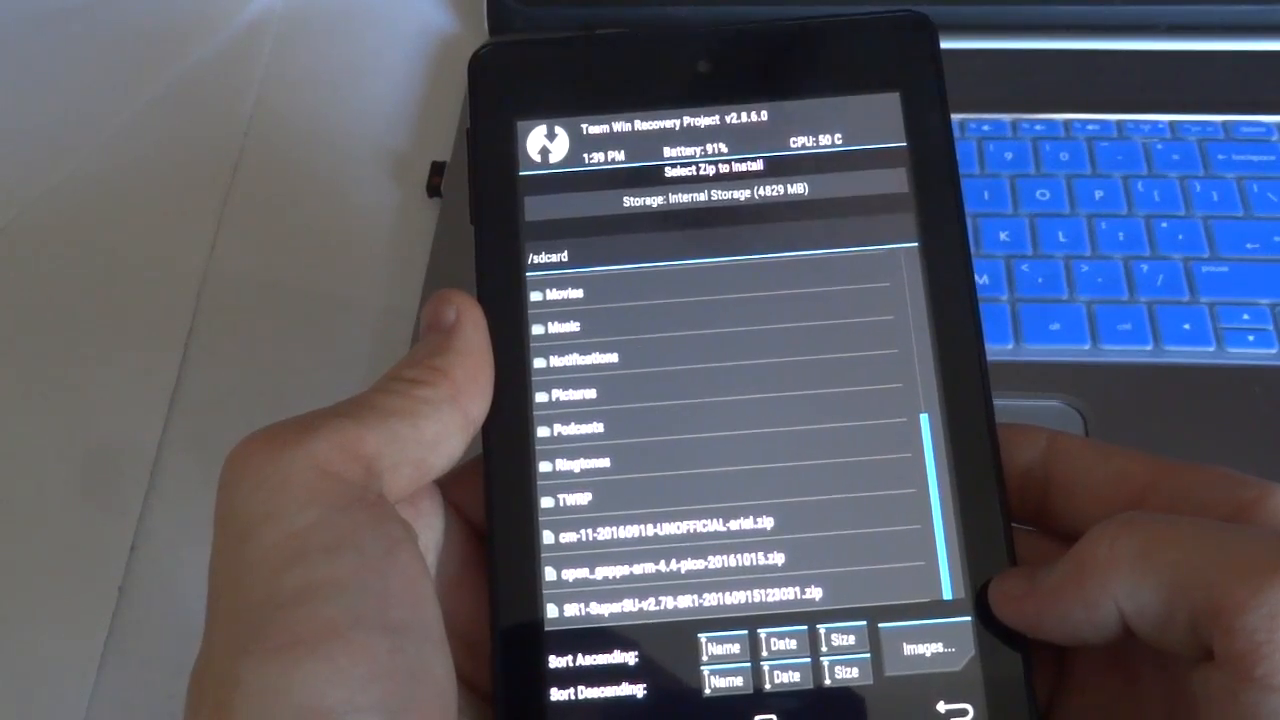
Choose the SR1-SuperSU zip and swipe to flash it
{"action": "left_click", "coordinate": [680, 591]}
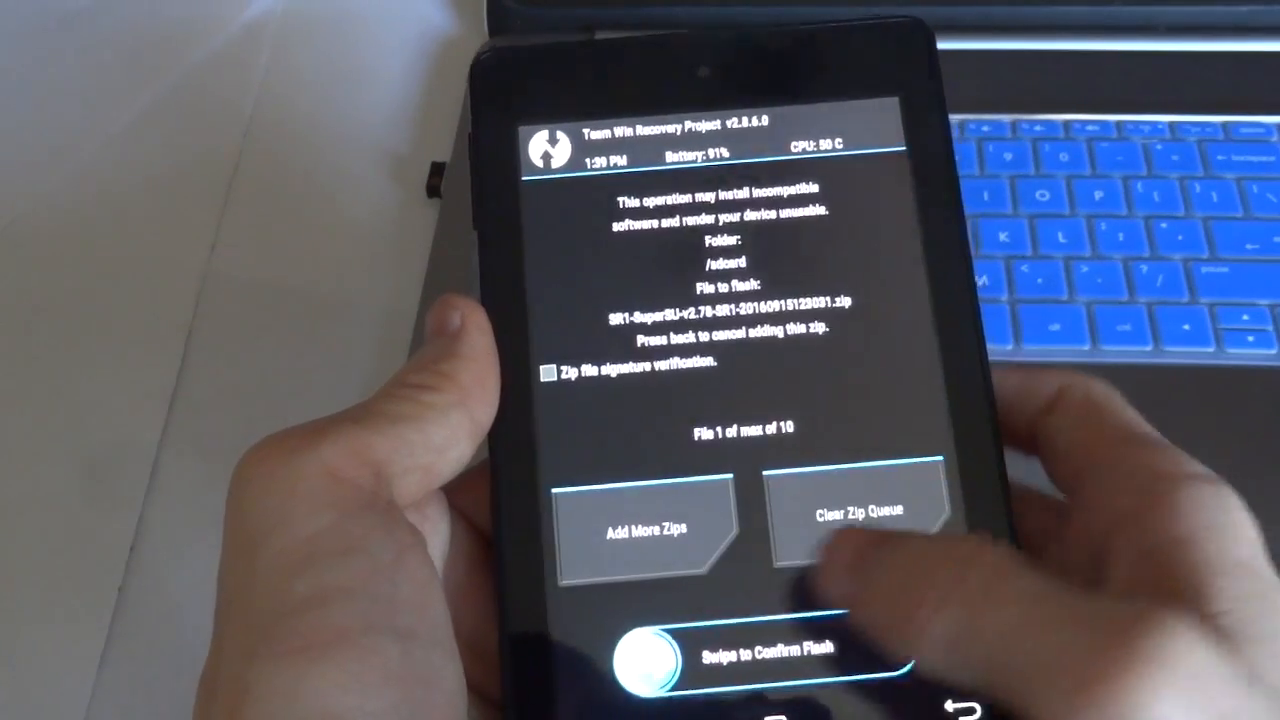
{"action": "left_click_drag", "start_coordinate": [655, 670], "coordinate": [890, 670]}
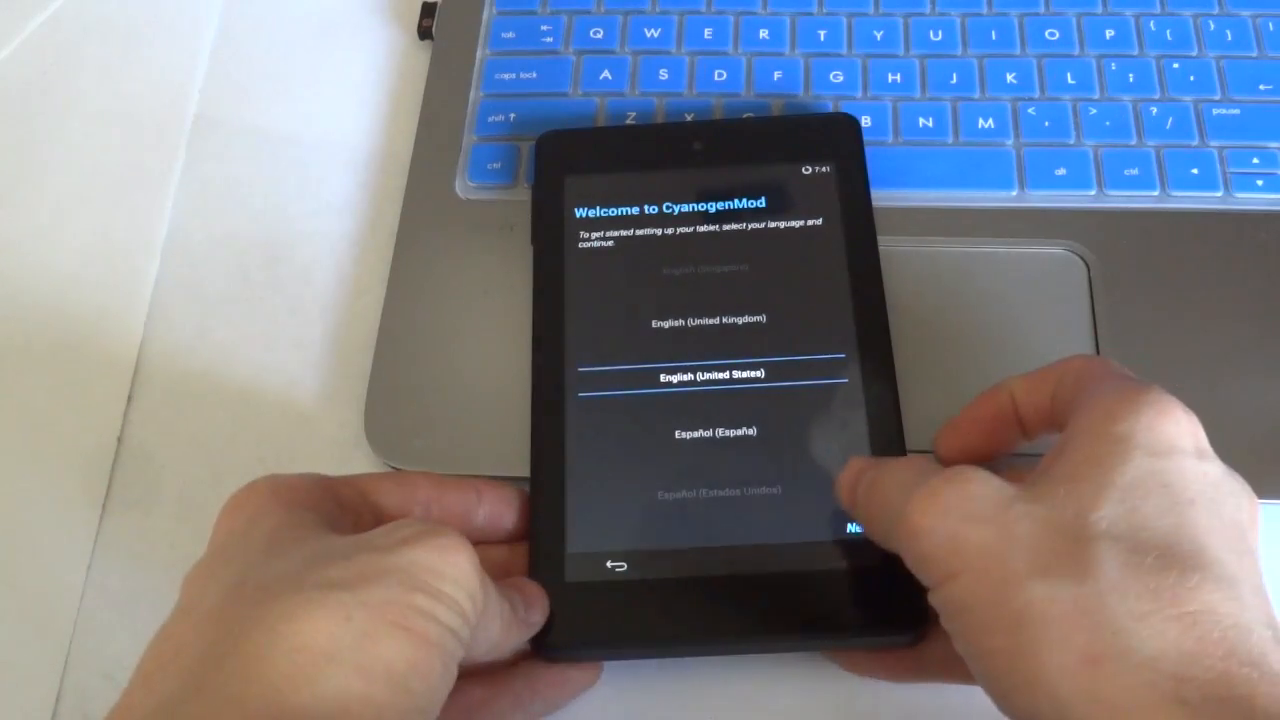
Continue past the English (United States) welcome screen and start Google account setup
{"action": "left_click", "coordinate": [857, 527]}
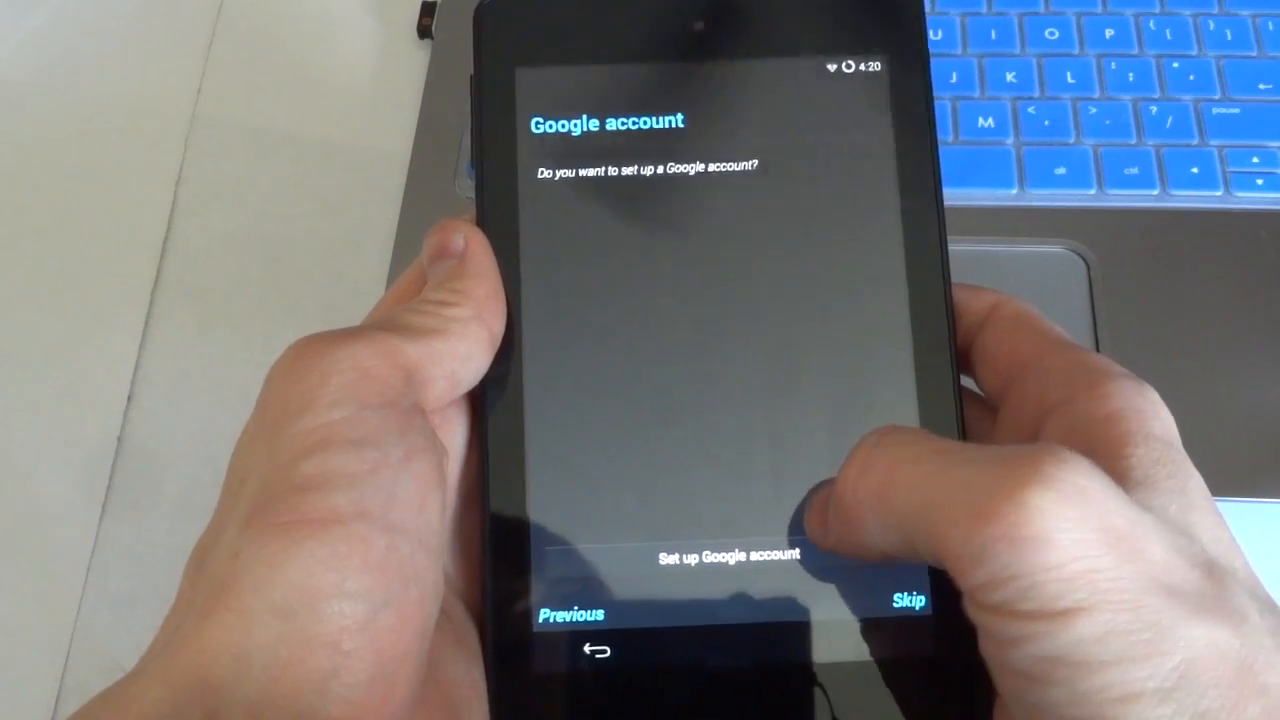
{"action": "left_click", "coordinate": [726, 556]}
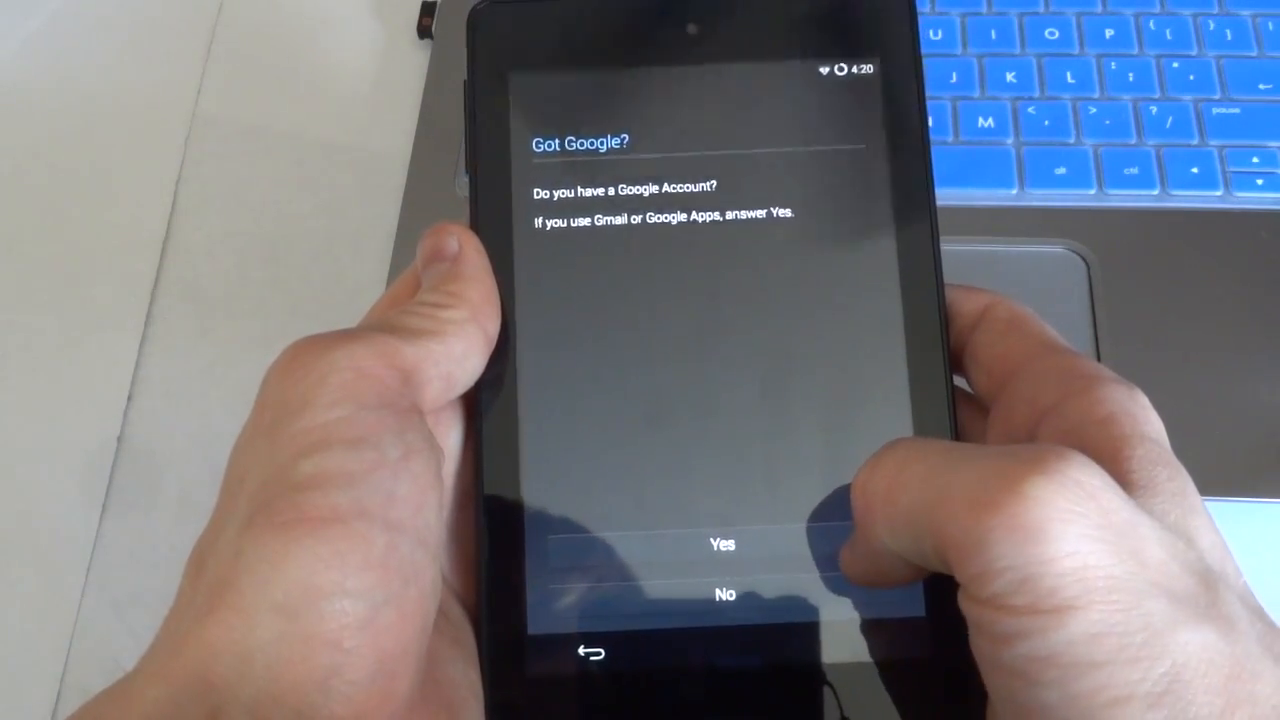
{"action": "left_click", "coordinate": [722, 544]}
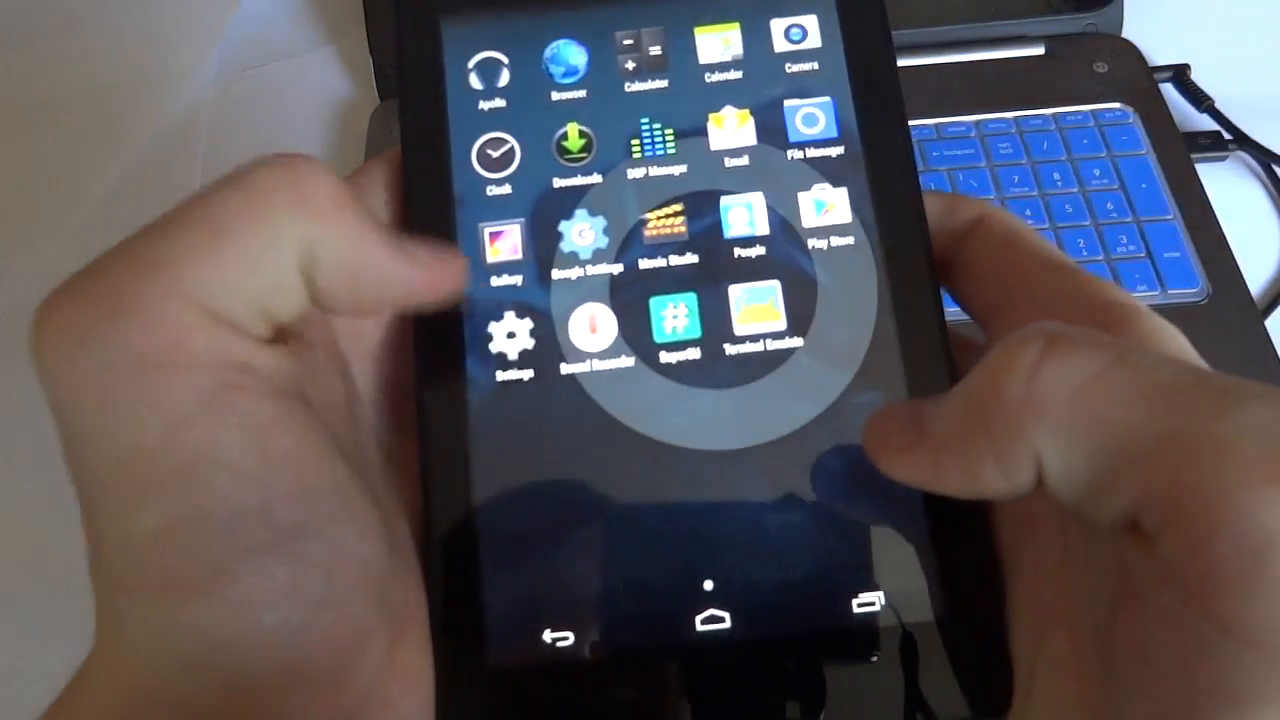
Preview the screen security page and its screen lock types, then return to Settings
{"action": "left_click", "coordinate": [508, 335]}
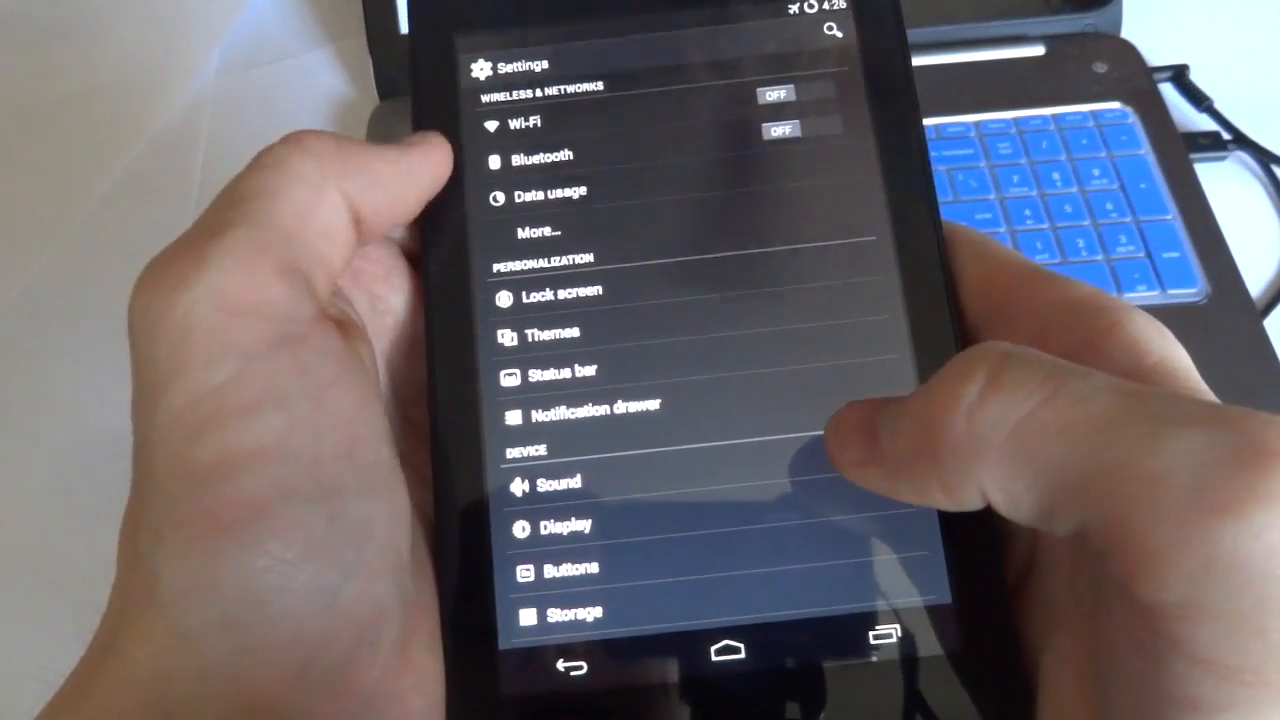
{"action": "scroll", "scroll_direction": "down", "scroll_amount": 3}
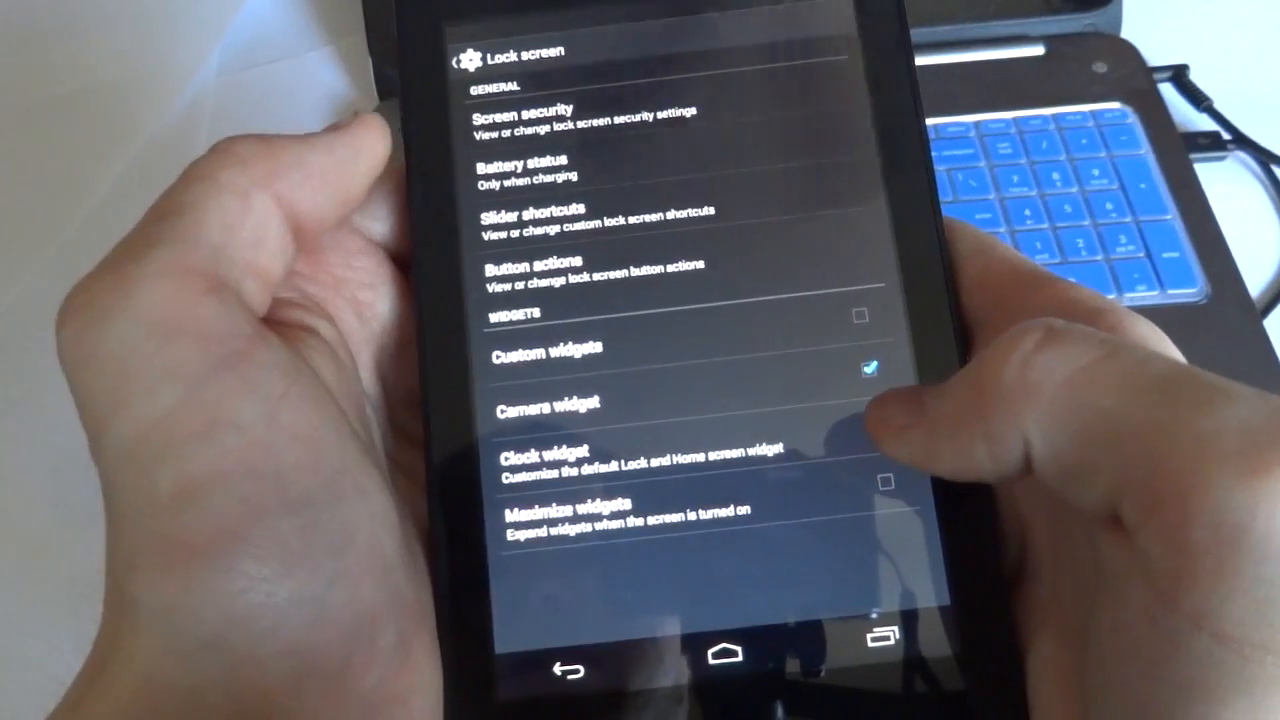
{"action": "left_click", "coordinate": [522, 118]}
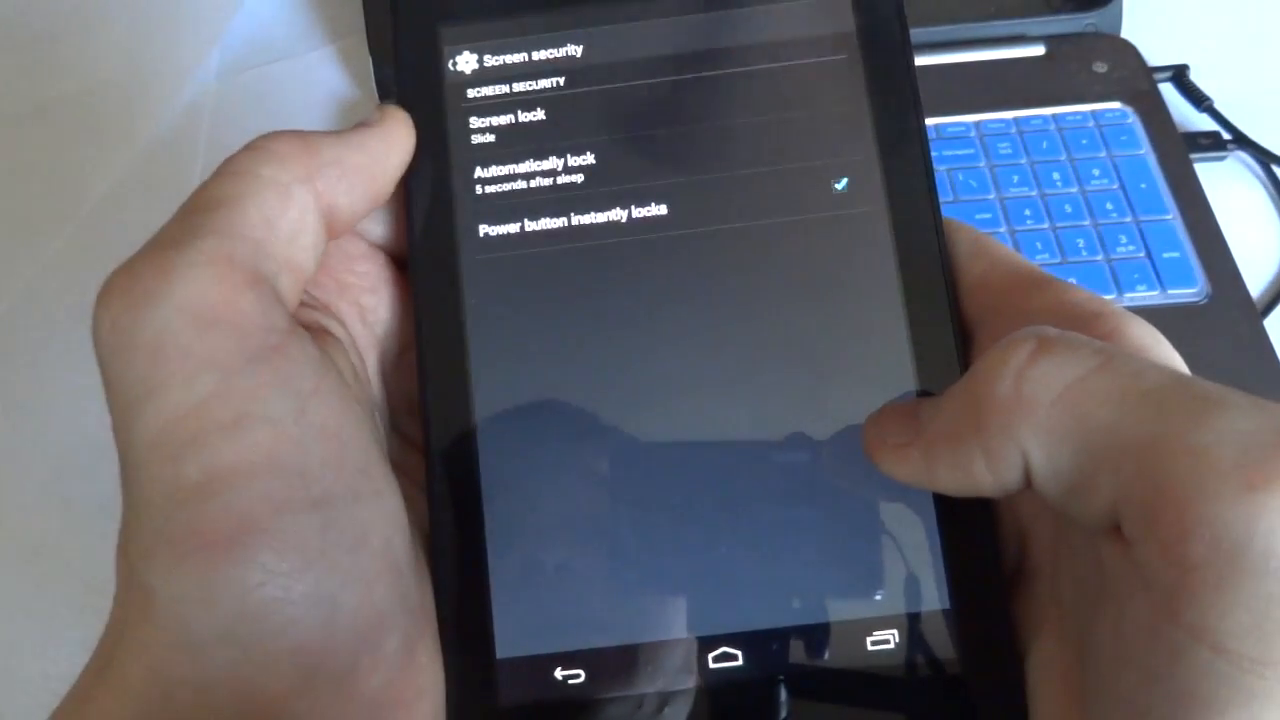
{"action": "left_click", "coordinate": [507, 123]}
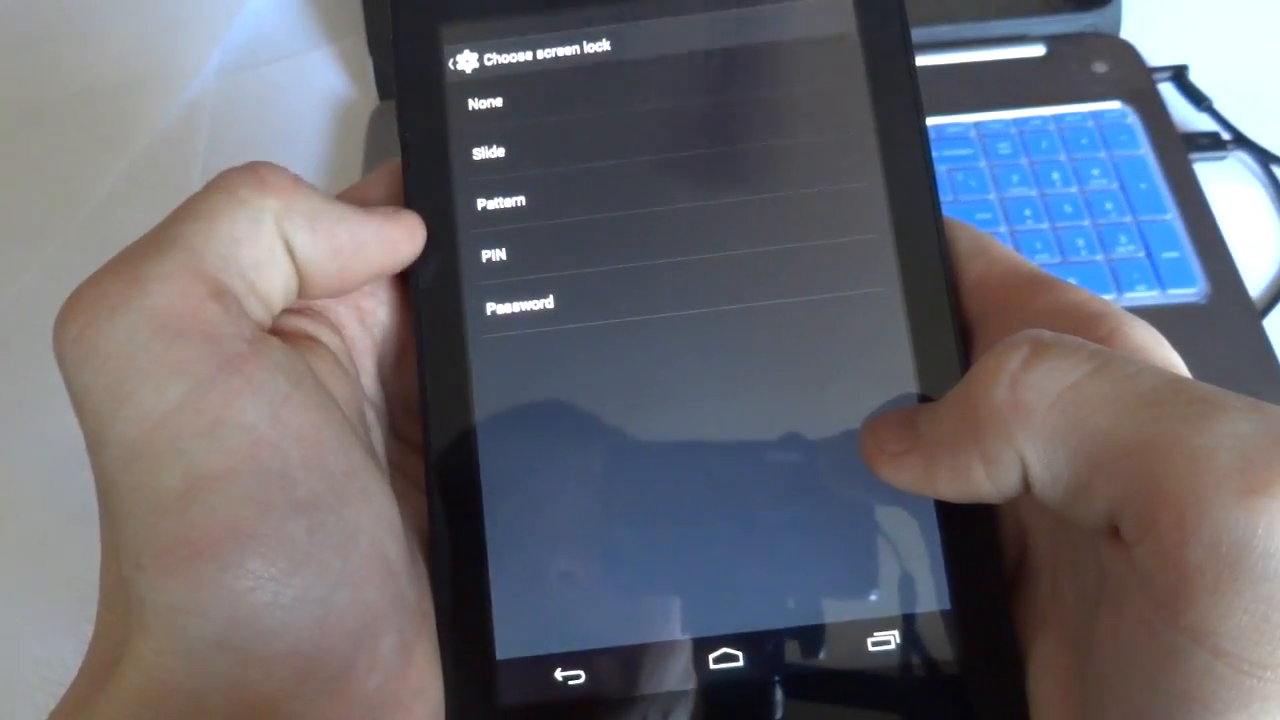
{"action": "left_click", "coordinate": [569, 672]}
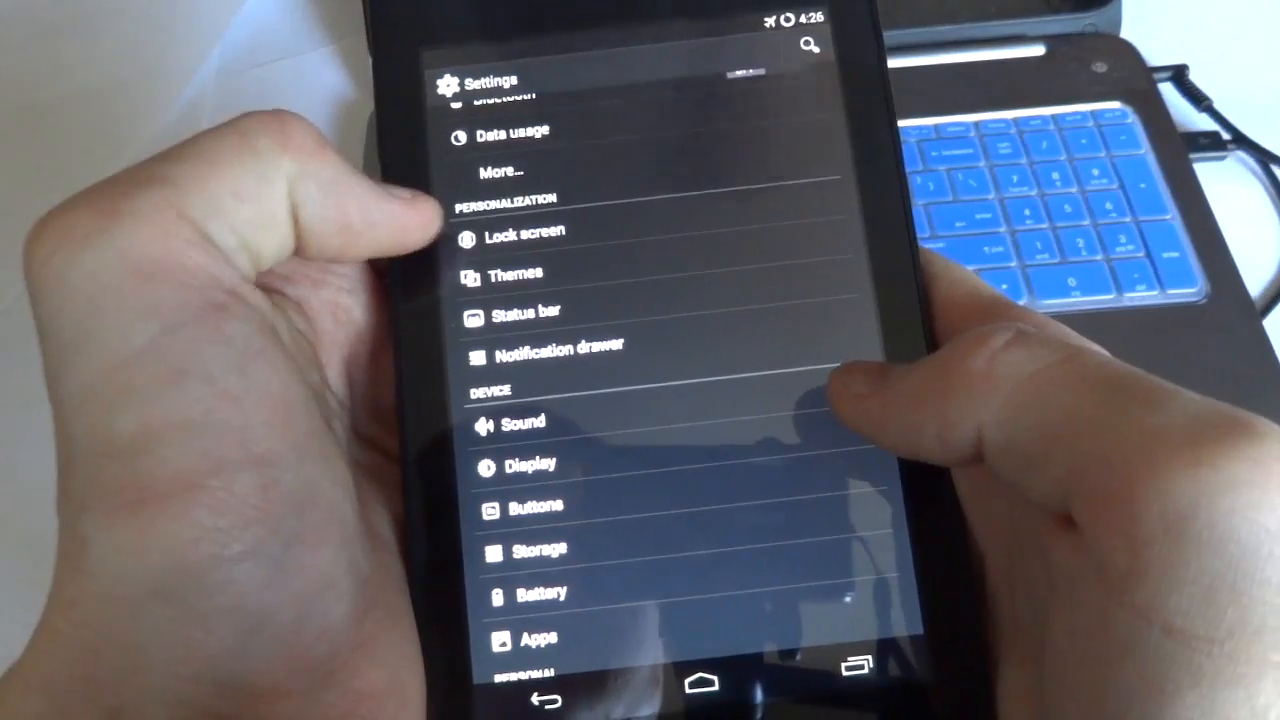
Look over the Lock screen and Themes pages, then return to the main list
{"action": "left_click", "coordinate": [520, 232]}
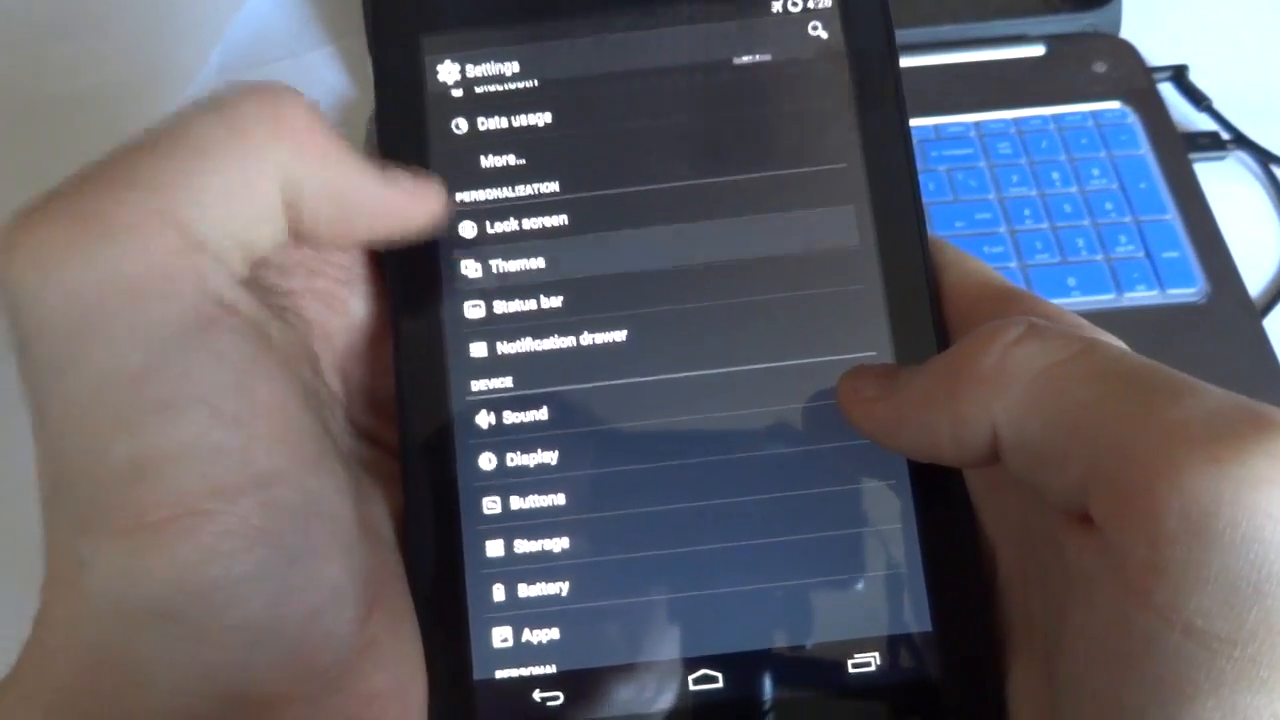
{"action": "left_click", "coordinate": [519, 262]}
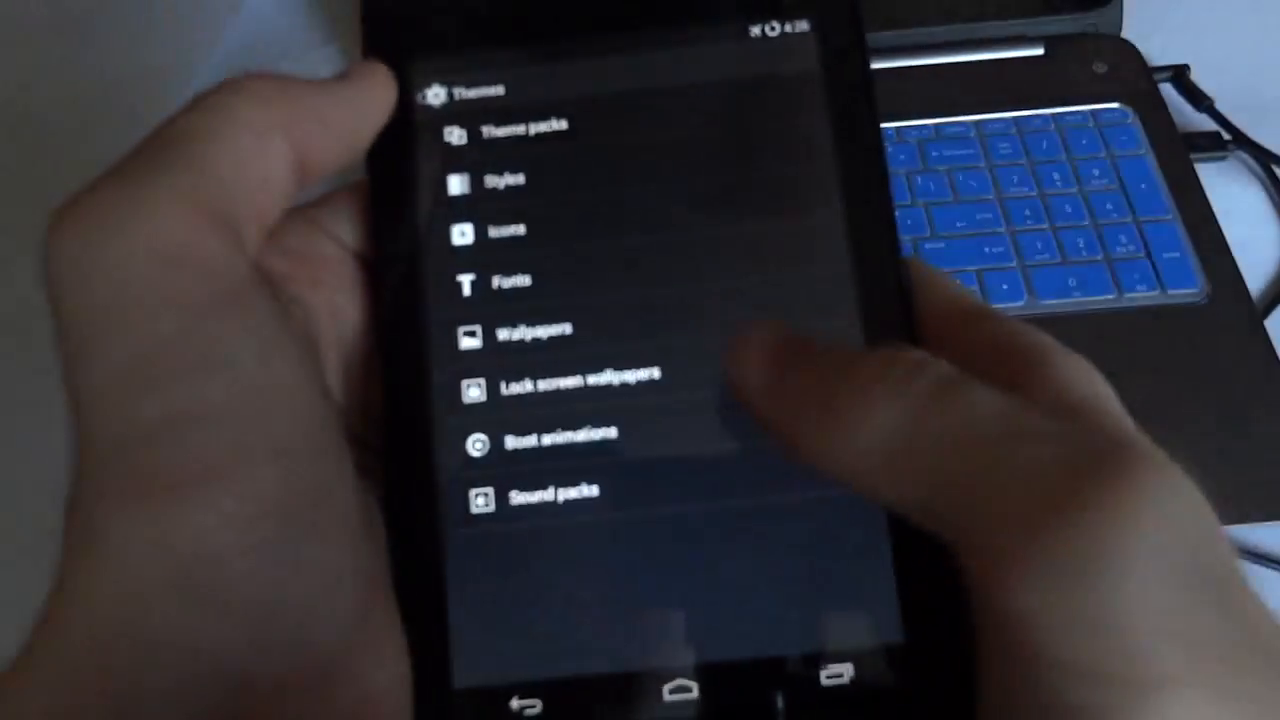
{"action": "left_click", "coordinate": [535, 330]}
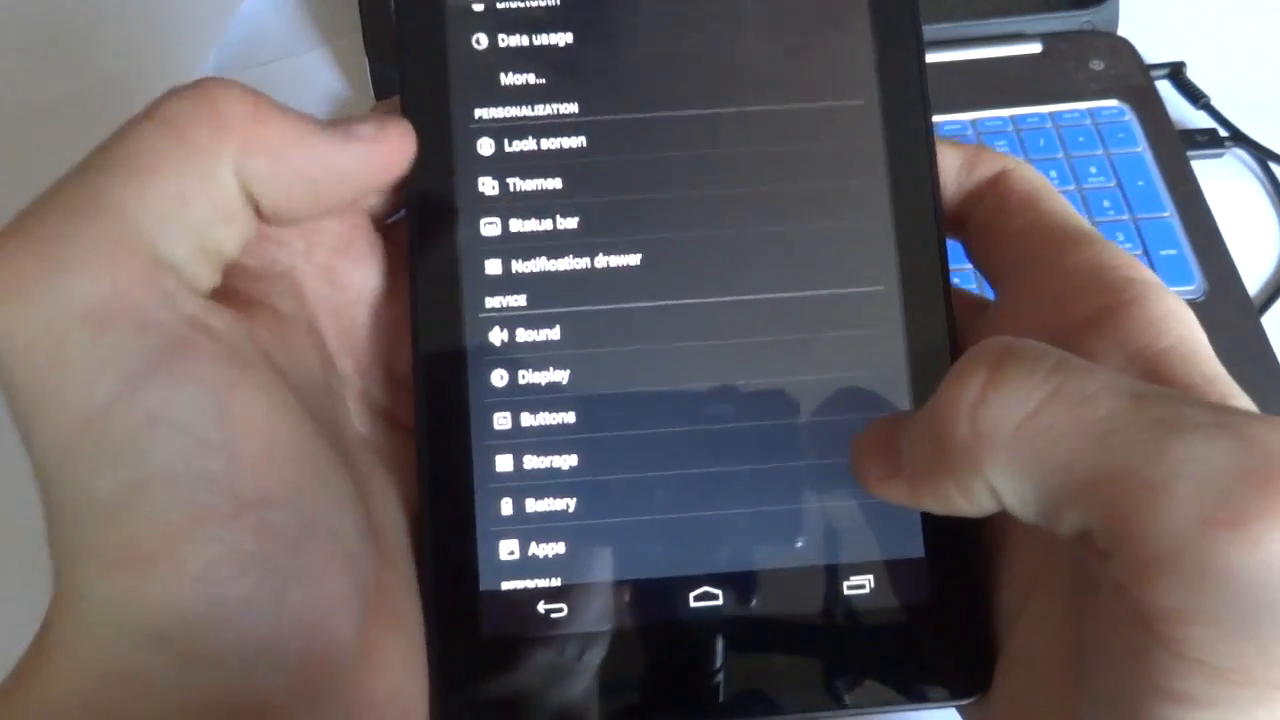
View the Status bar options, then move on to the Notification drawer page
{"action": "left_click", "coordinate": [545, 221]}
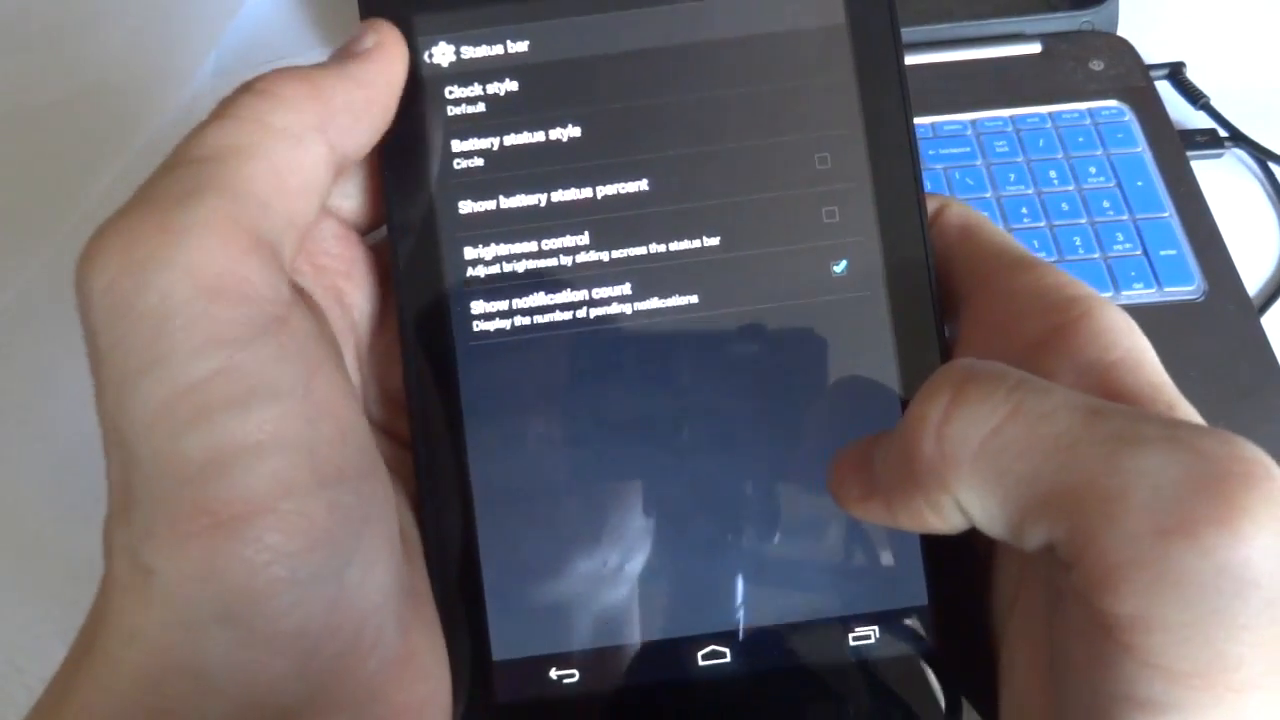
{"action": "left_click", "coordinate": [482, 95]}
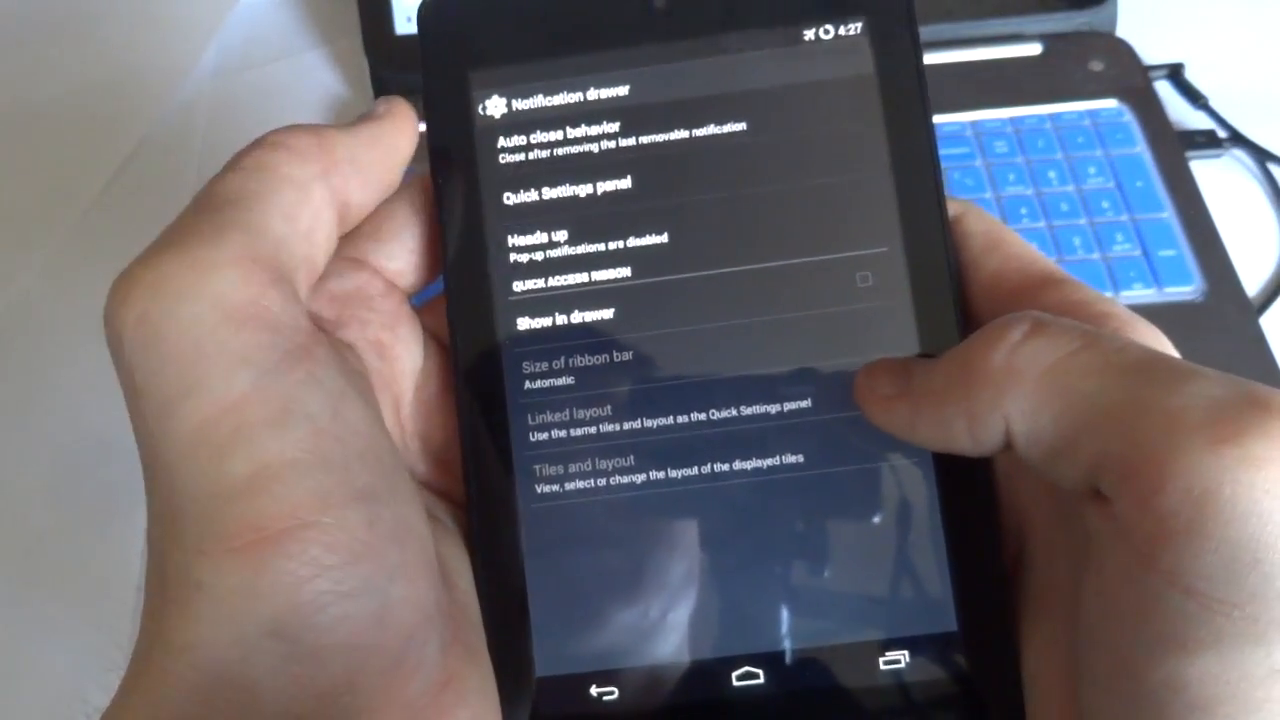
Browse the Quick Settings tile list and turn on Heads up notifications
{"action": "left_click", "coordinate": [566, 184]}
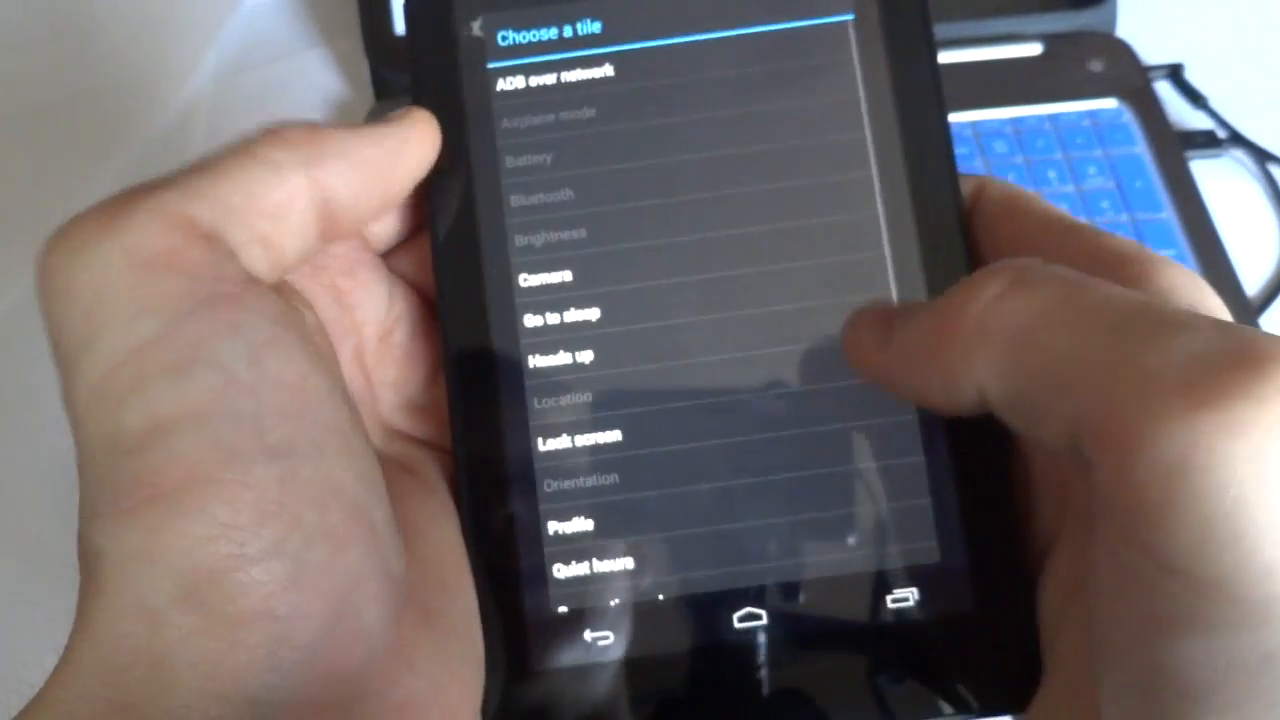
{"action": "scroll", "scroll_direction": "down", "scroll_amount": 3}
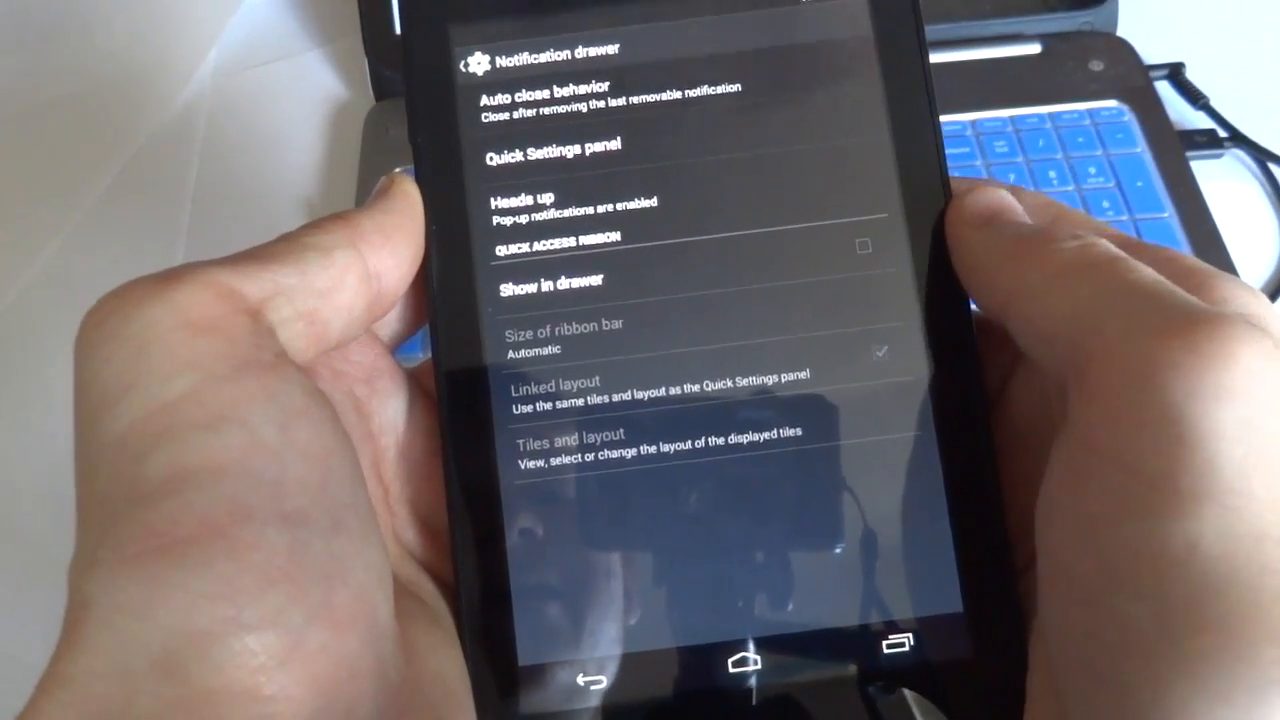
{"action": "left_click", "coordinate": [863, 245]}
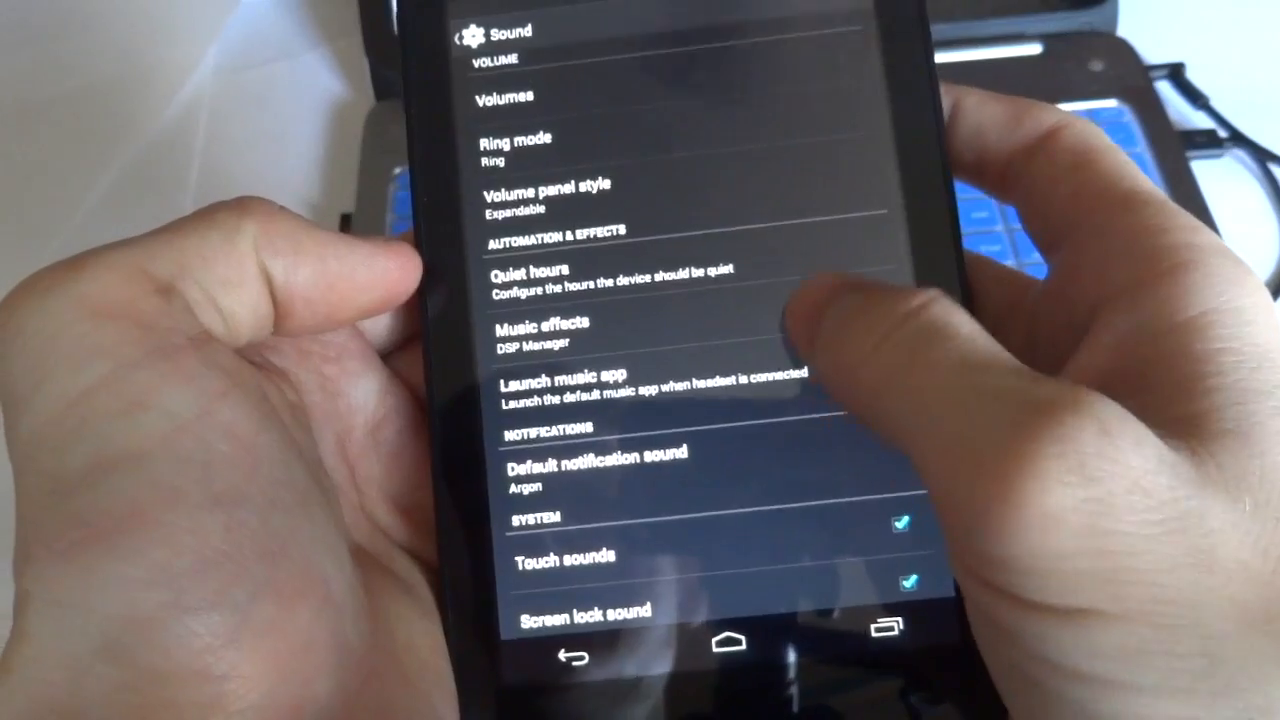
Move from the Sound page on to the Buttons settings page
{"action": "left_click", "coordinate": [572, 655]}
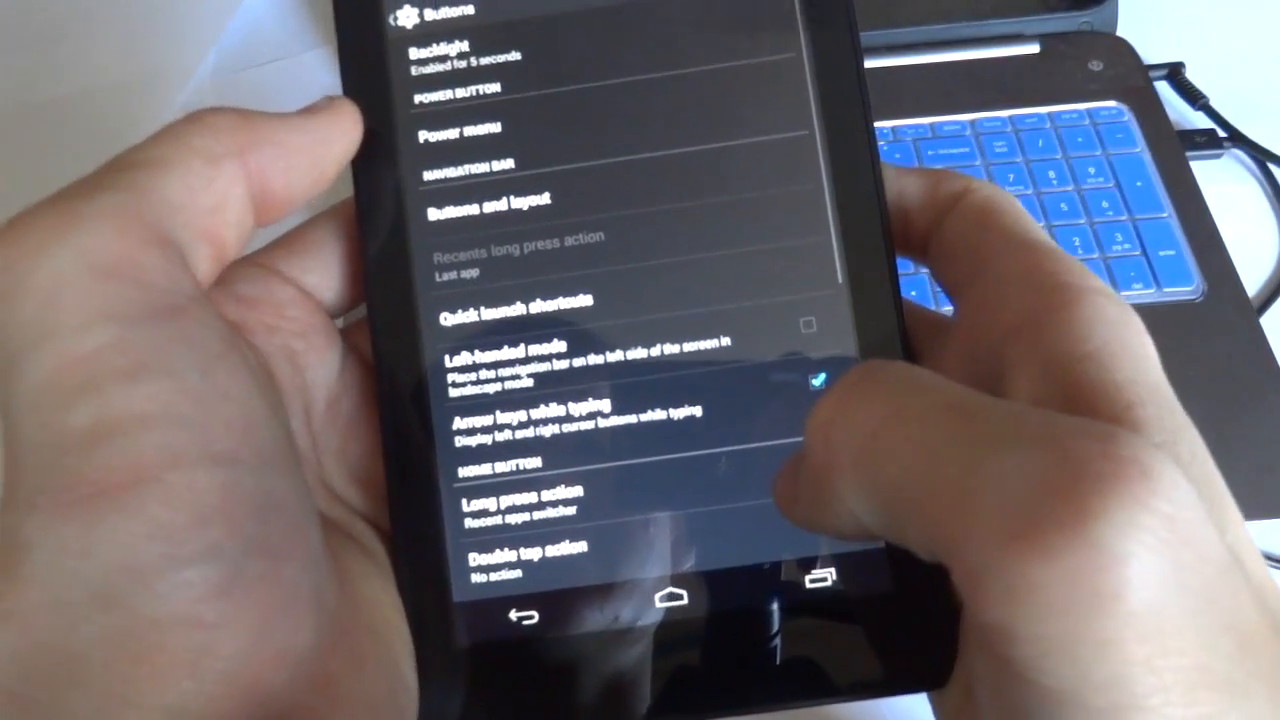
Browse the Quick launch shortcut actions and the Select application activity list
{"action": "left_click", "coordinate": [456, 128]}
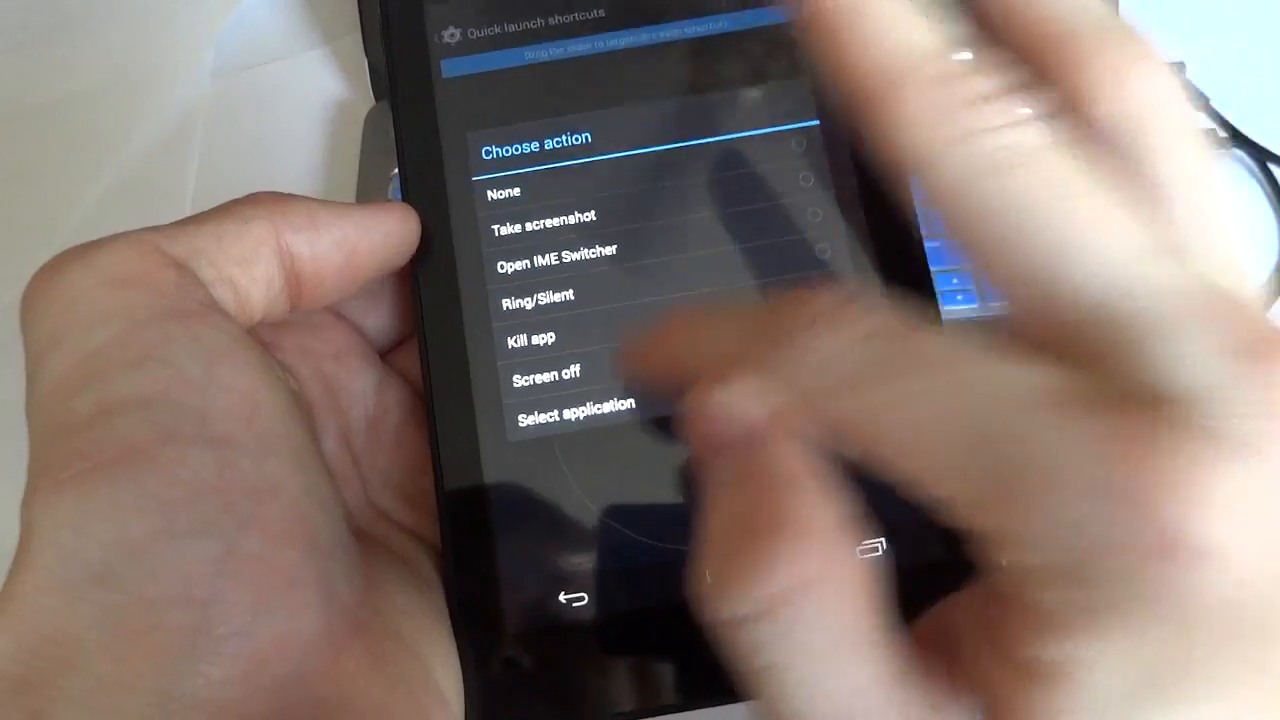
{"action": "left_click", "coordinate": [575, 411]}
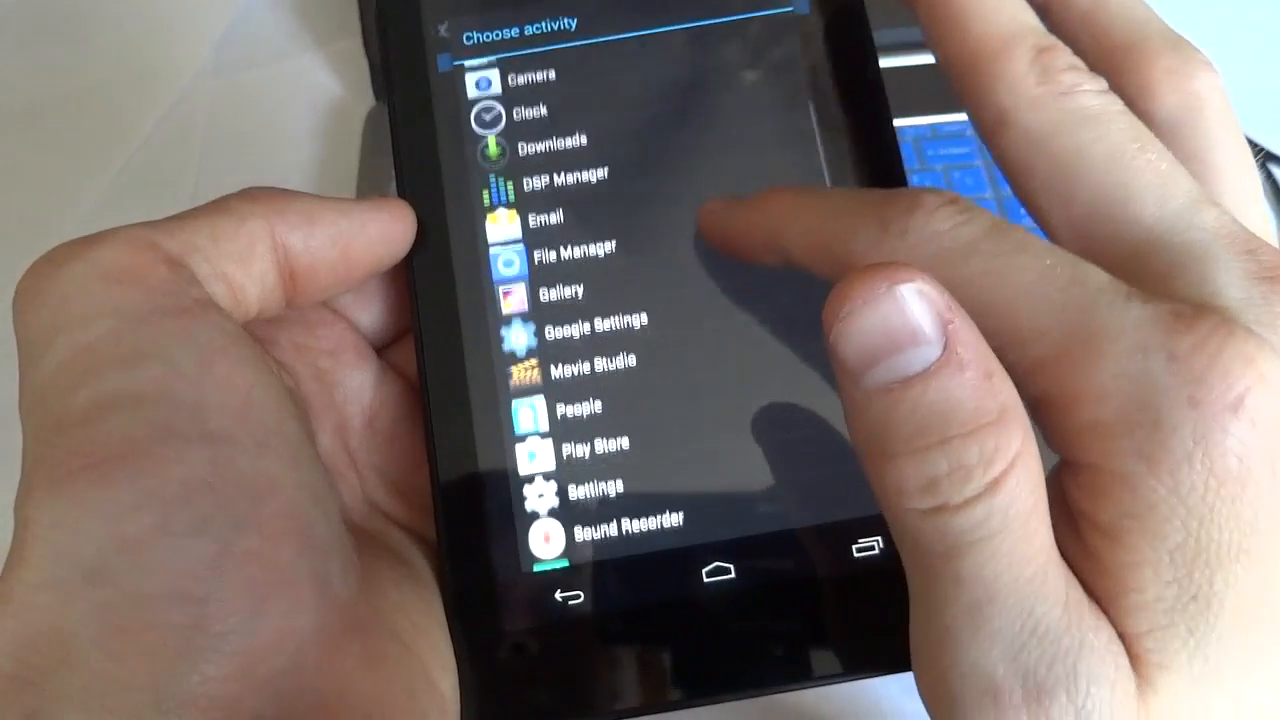
{"action": "scroll", "scroll_direction": "down", "scroll_amount": 3}
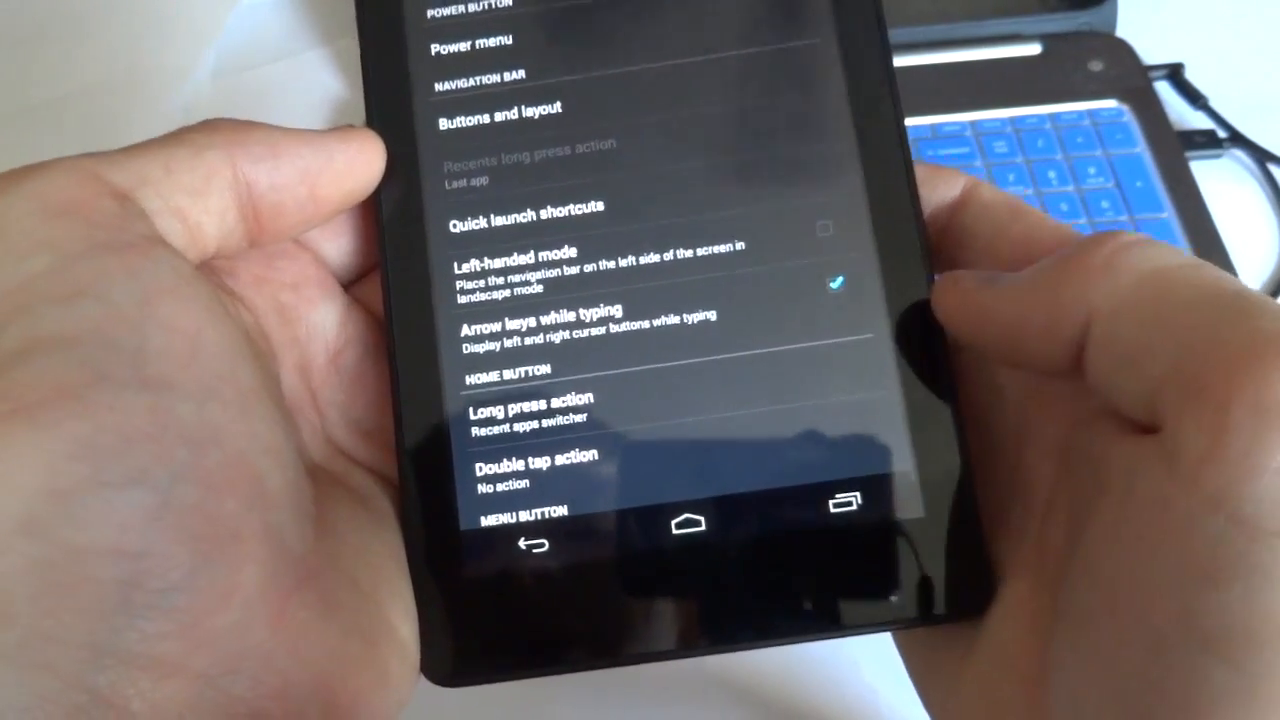
{"action": "scroll", "scroll_direction": "down", "scroll_amount": 3}
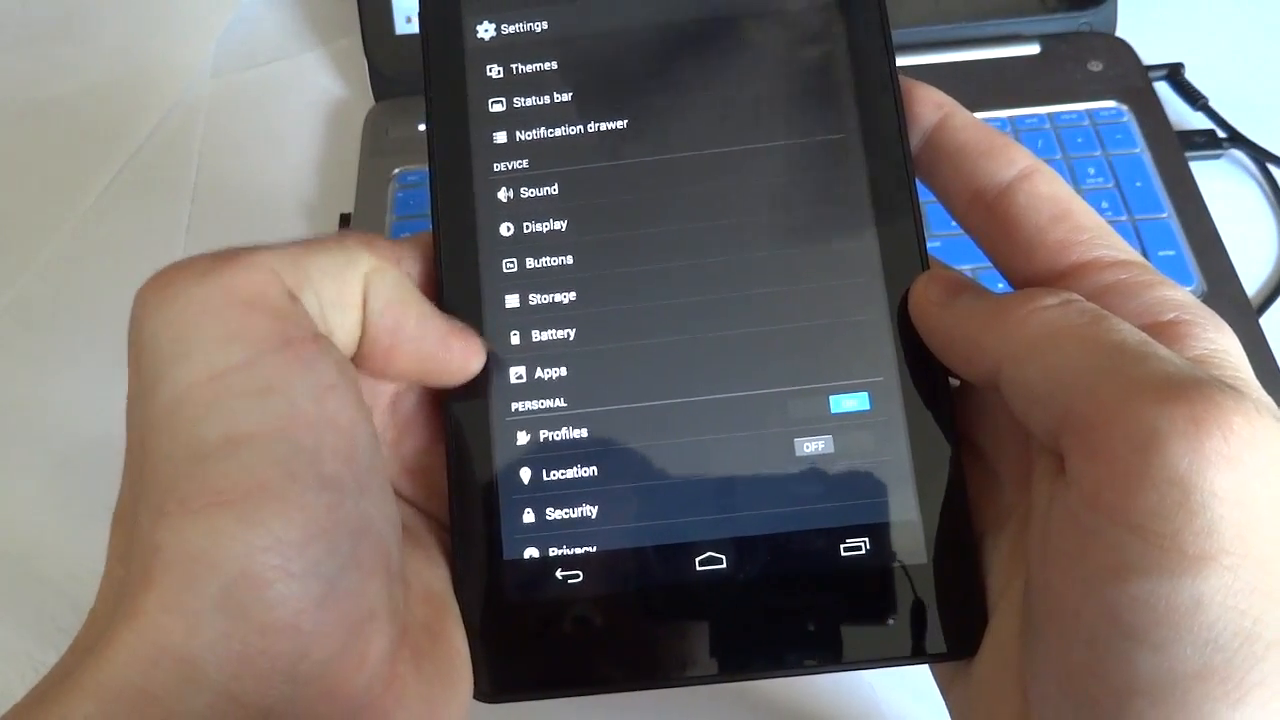
Scroll down the main Settings list and open Developer options
{"action": "scroll", "scroll_direction": "down", "scroll_amount": 3}
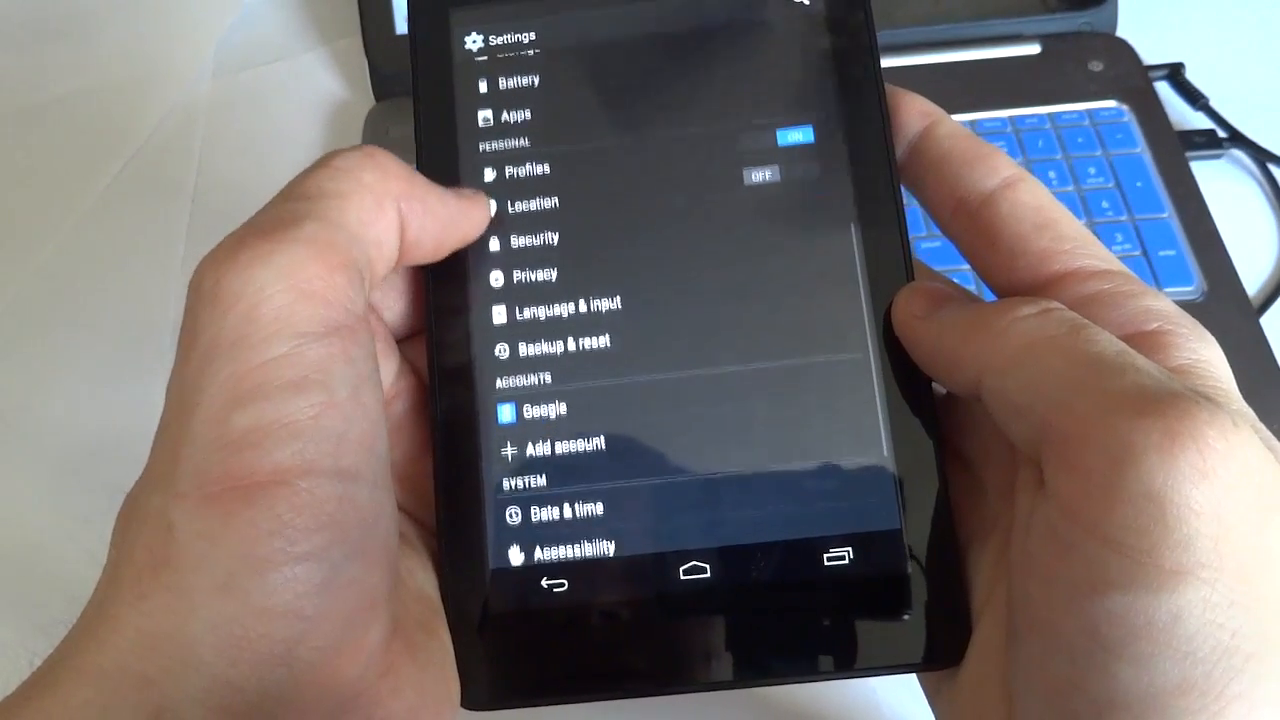
{"action": "scroll", "scroll_direction": "down", "scroll_amount": 3}
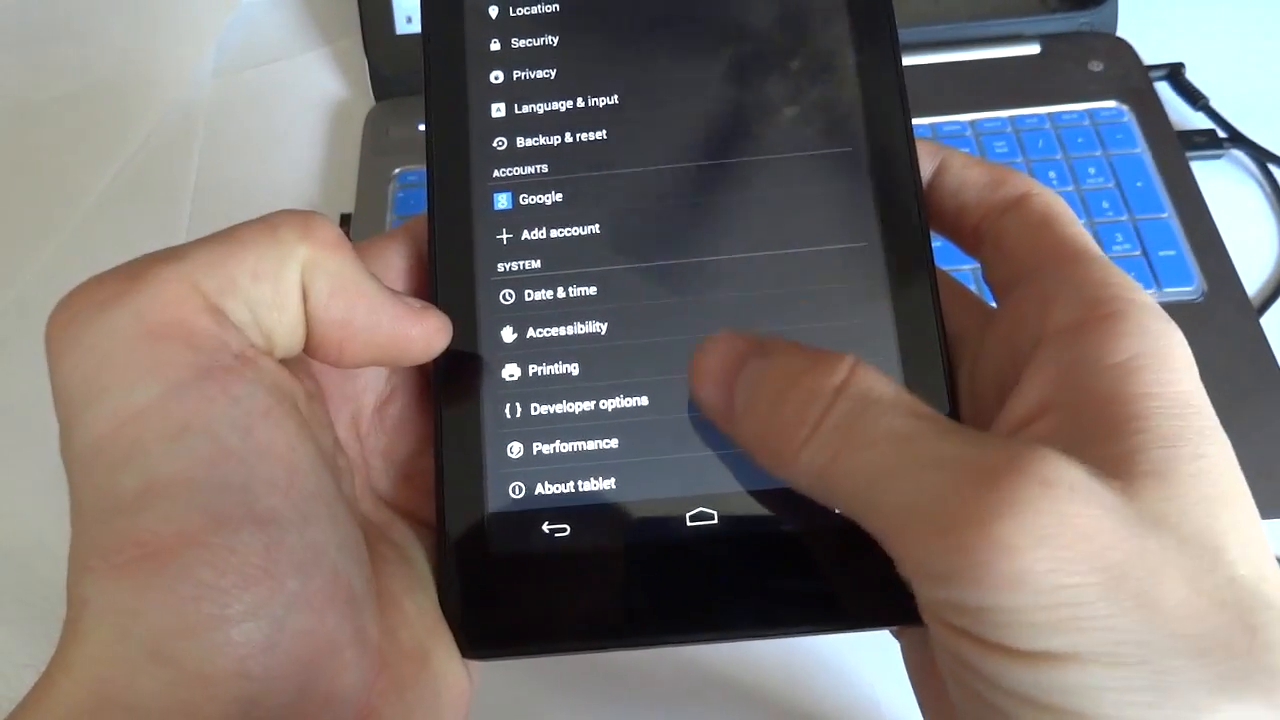
{"action": "left_click", "coordinate": [575, 486]}
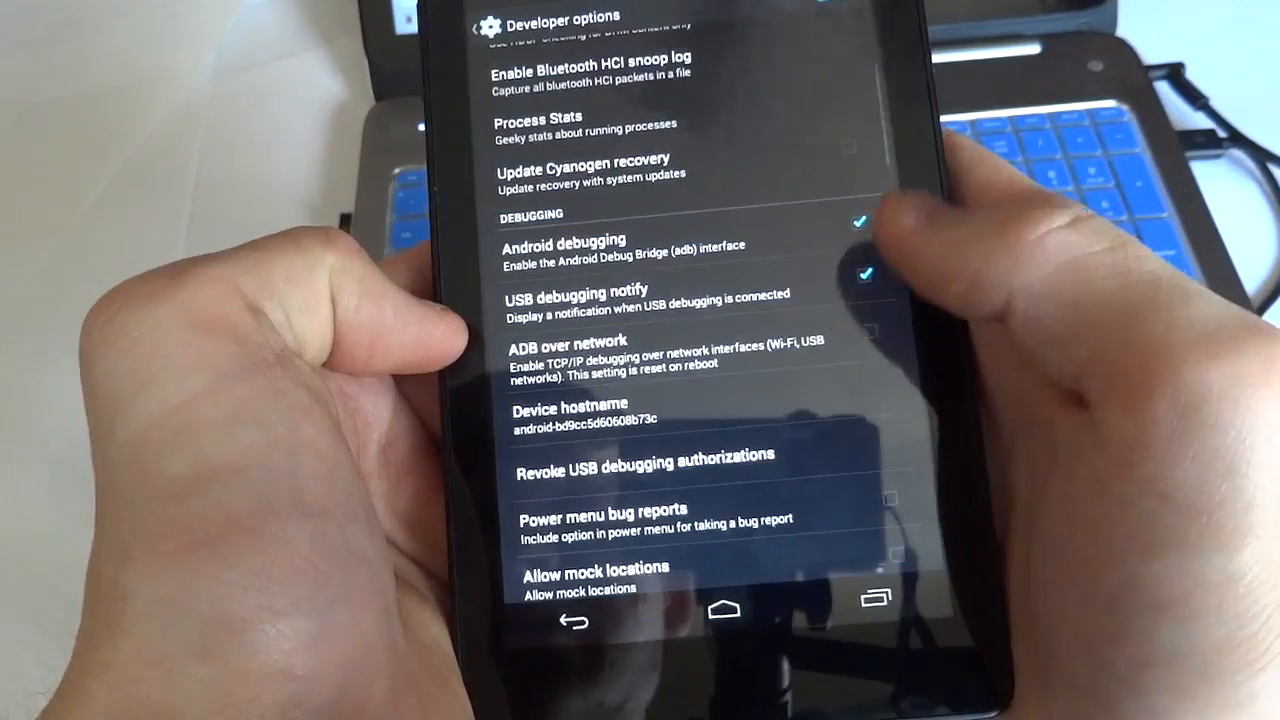
{"action": "scroll", "scroll_direction": "down", "scroll_amount": 3}
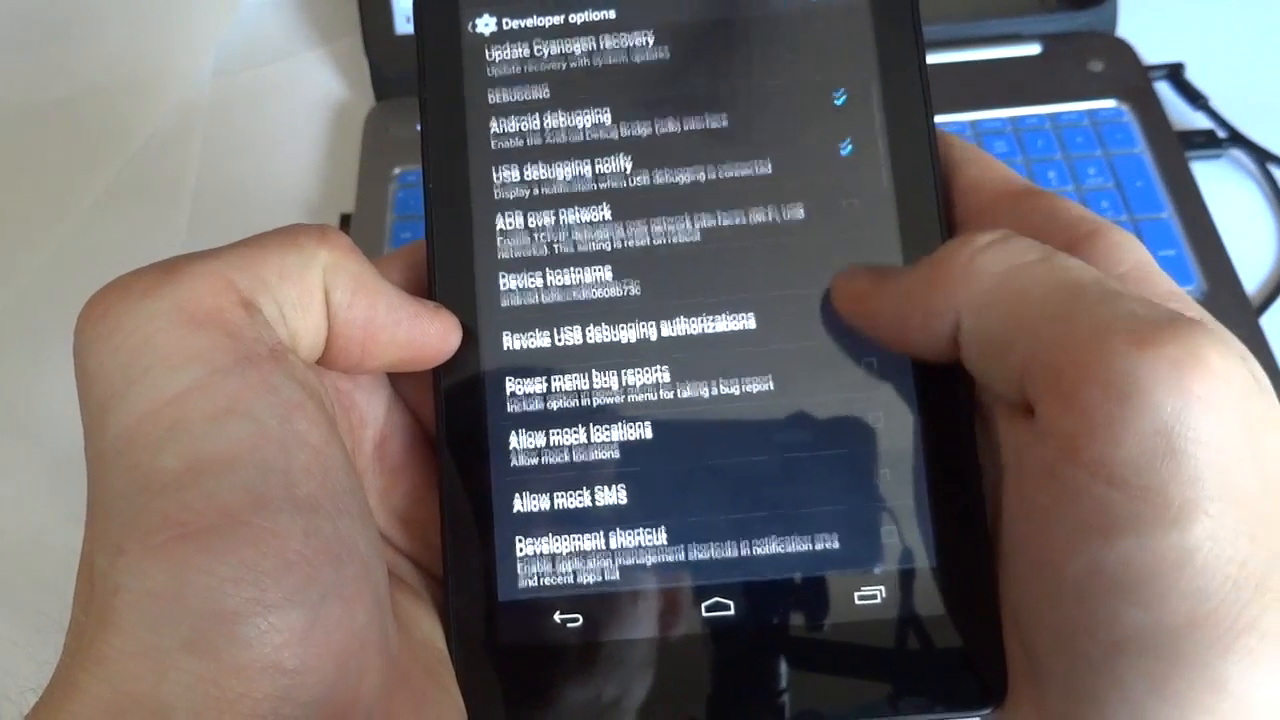
{"action": "scroll", "scroll_direction": "down", "scroll_amount": 3}
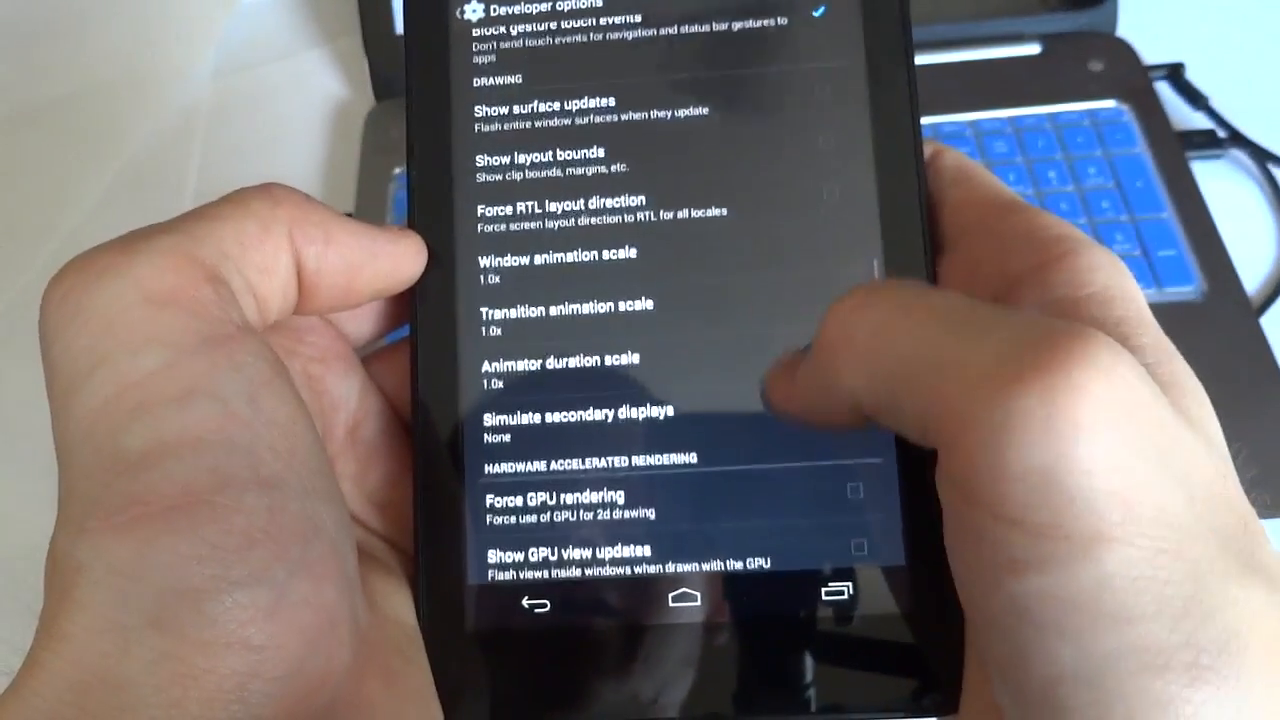
{"action": "scroll", "scroll_direction": "down", "scroll_amount": 3}
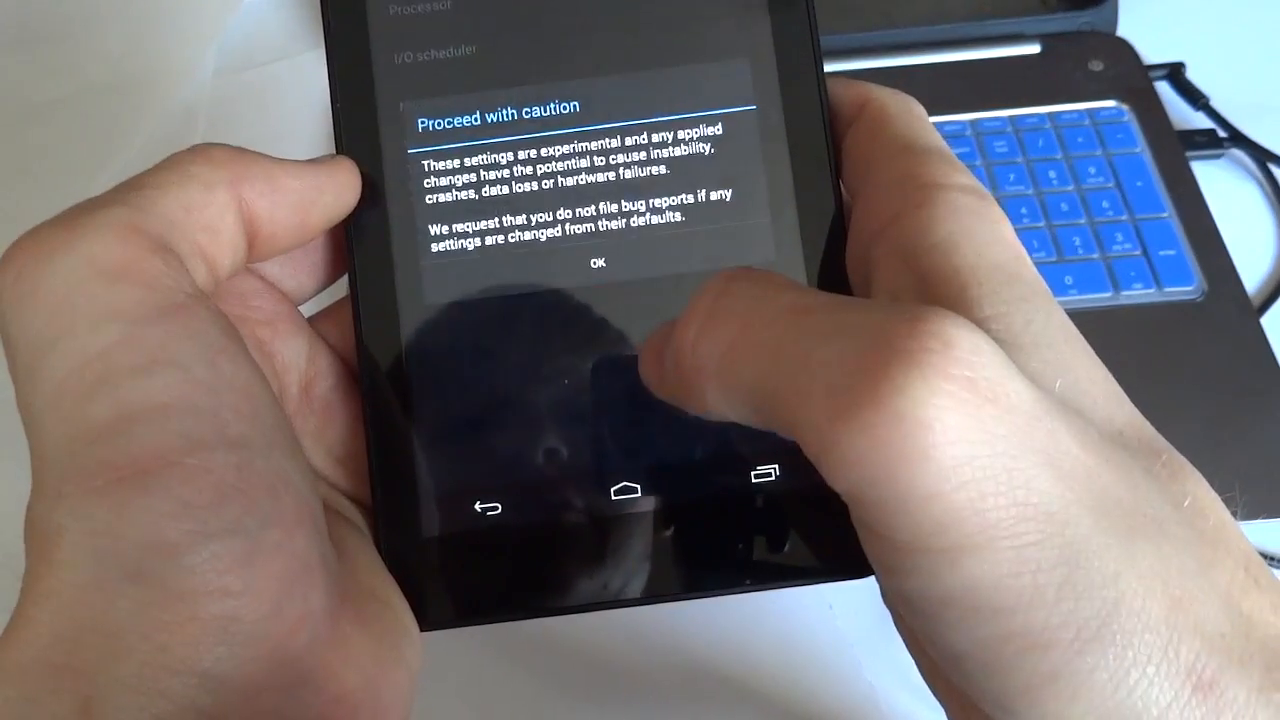
Accept the Proceed with caution warning and open the Processor page showing CPU governor and frequencies
{"action": "left_click", "coordinate": [598, 263]}
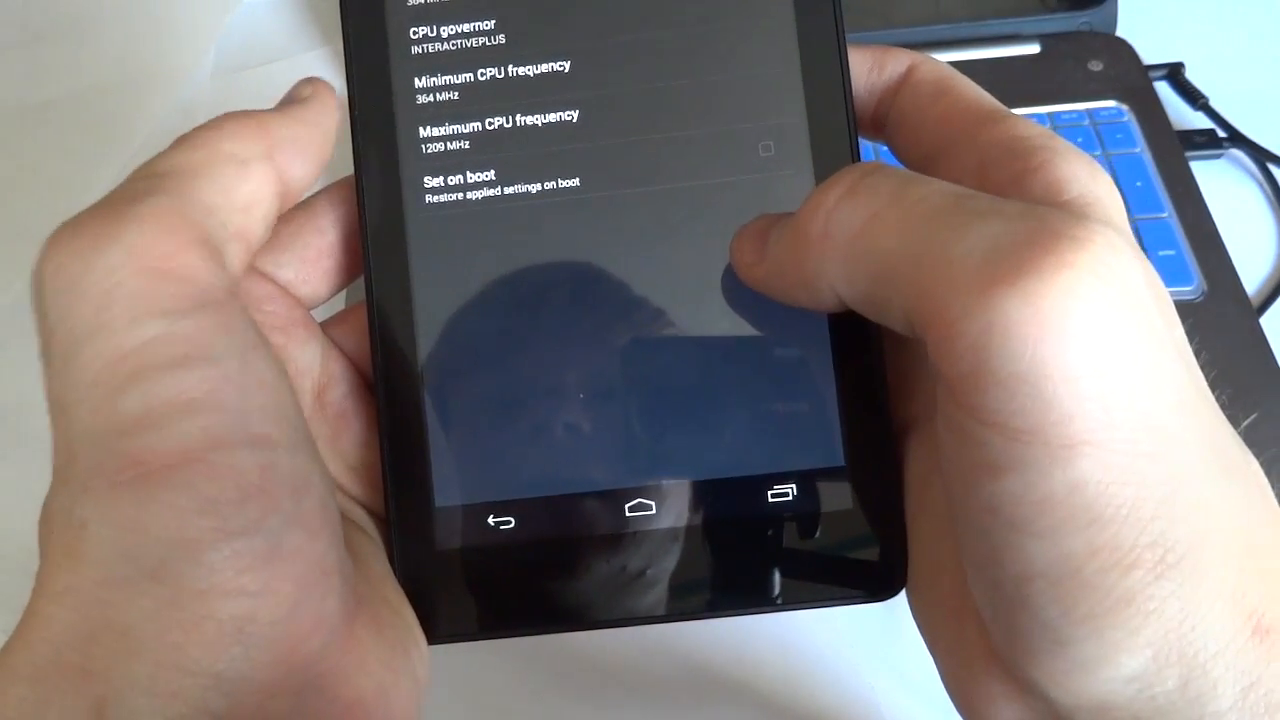
{"action": "left_click", "coordinate": [497, 125]}
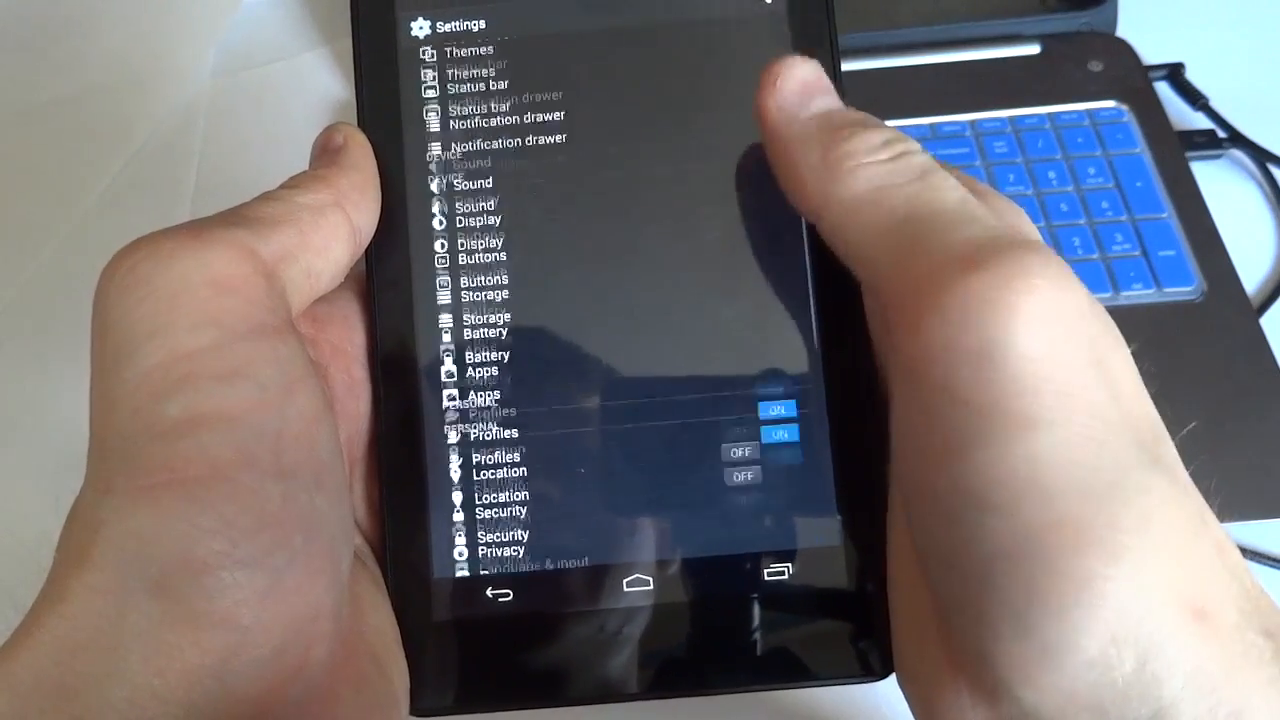
Scroll down the main Settings list, then return to the tablet's home screen
{"action": "scroll", "scroll_direction": "down", "scroll_amount": 3}
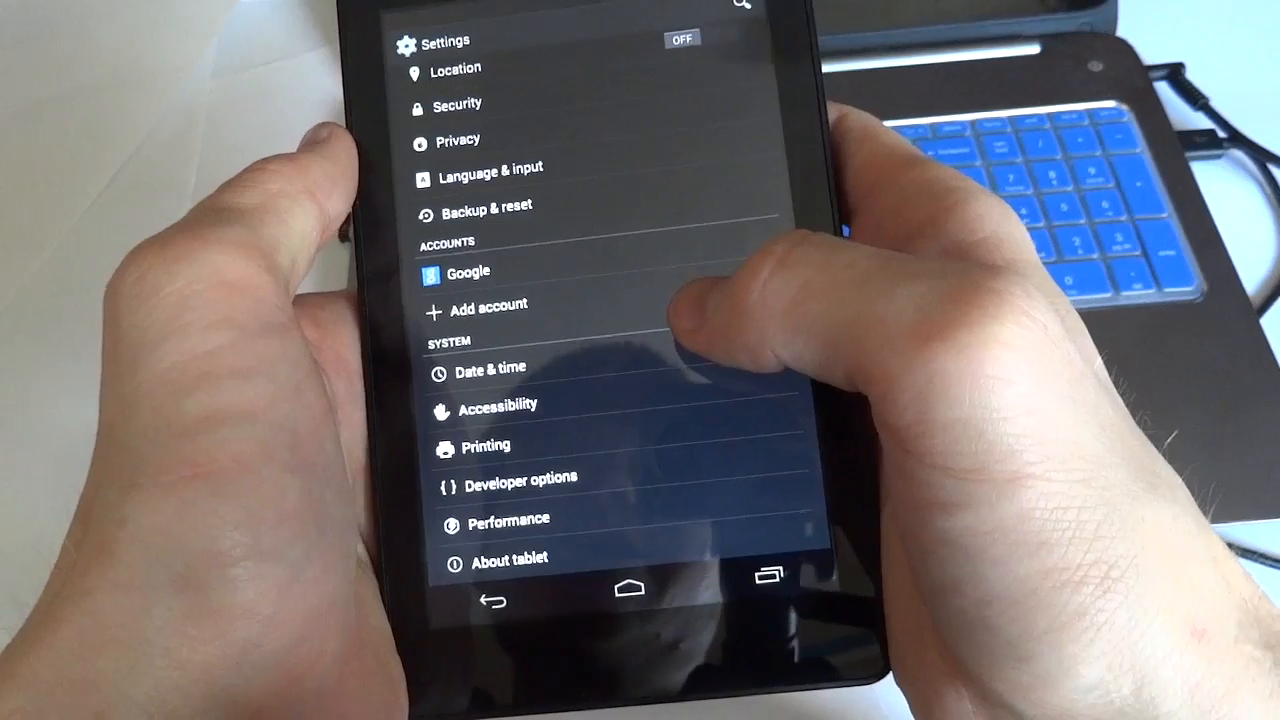
{"action": "scroll", "scroll_direction": "down", "scroll_amount": 3}
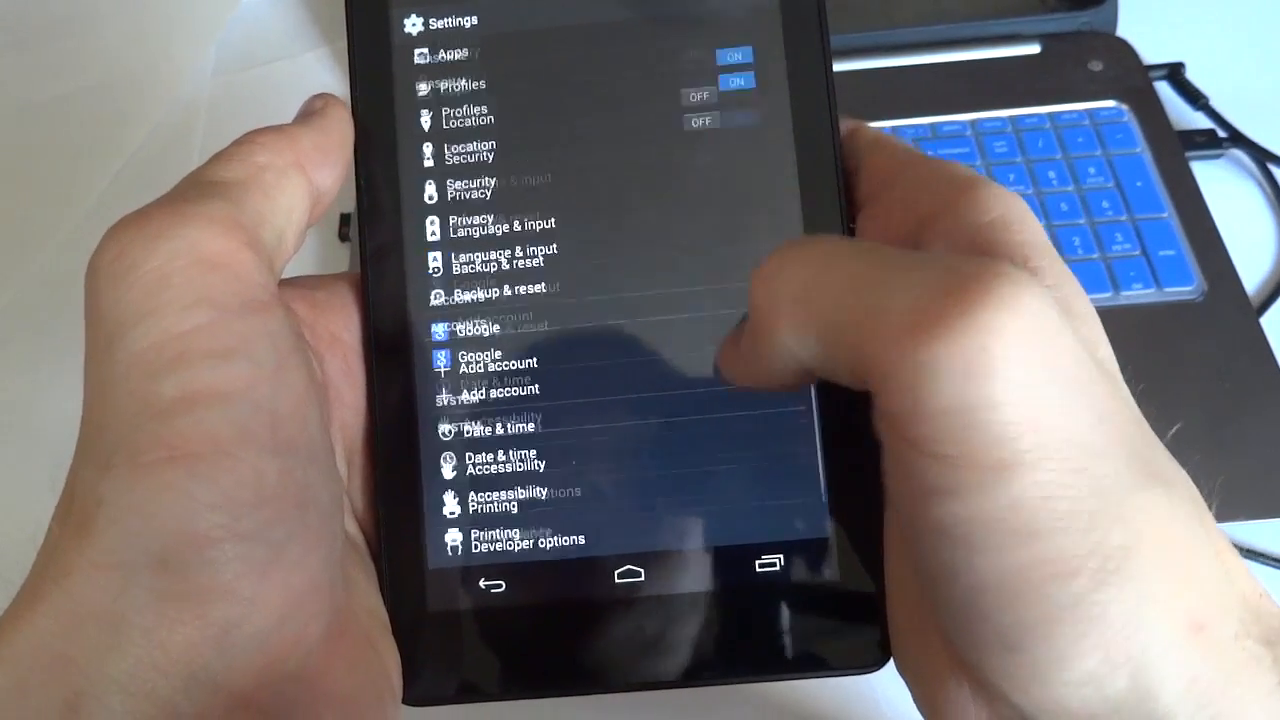
{"action": "left_click", "coordinate": [629, 573]}
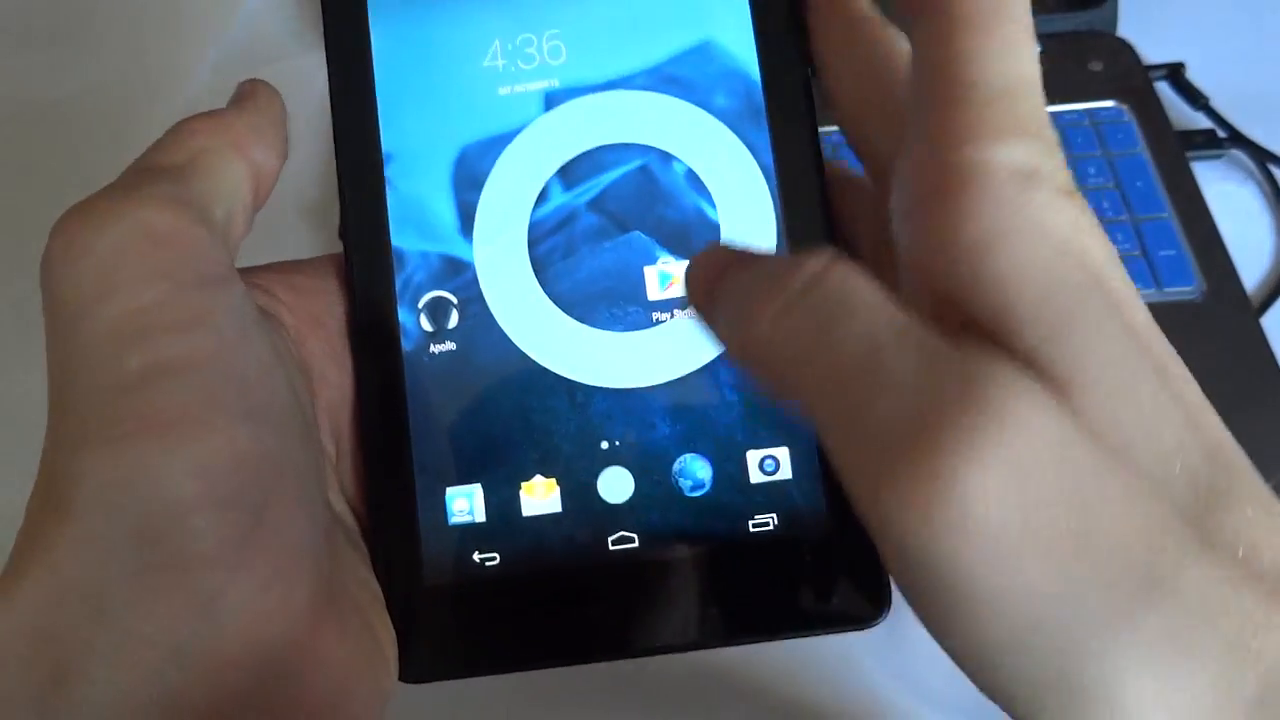